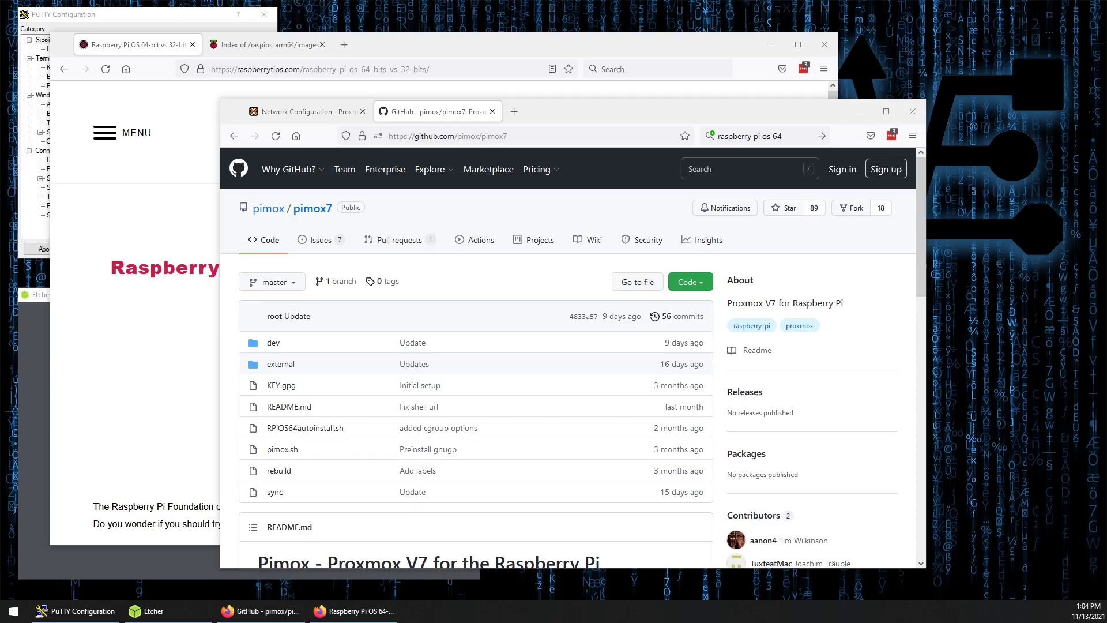
mouse_move(568, 361)
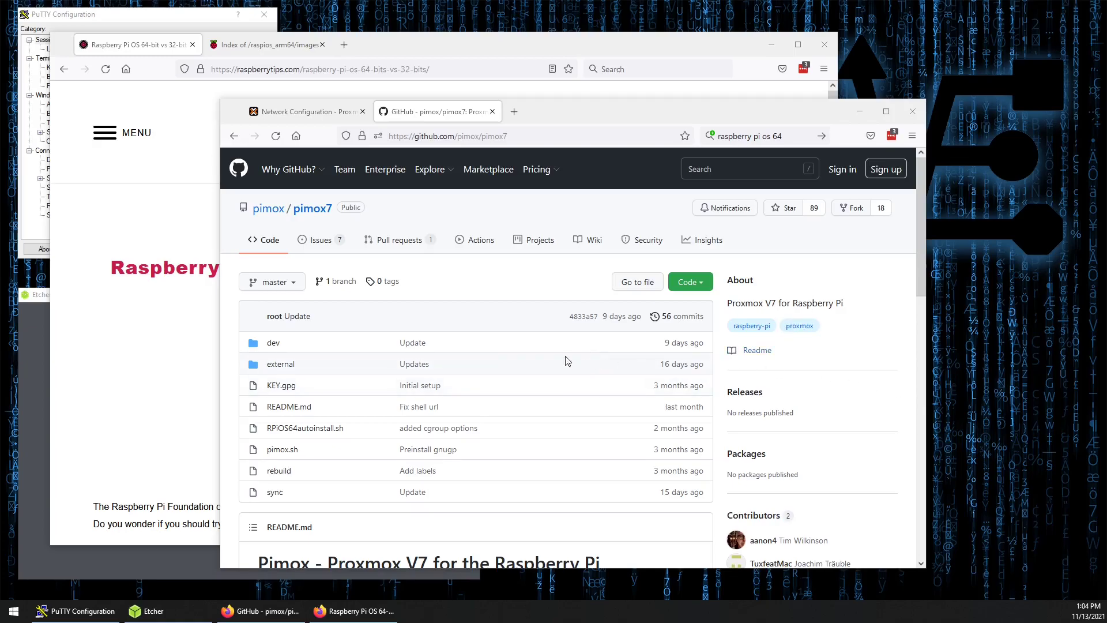
Scroll through the pimox7 README's requirements and install steps, then bring the RaspberryTips article forward
scroll("down", 3)
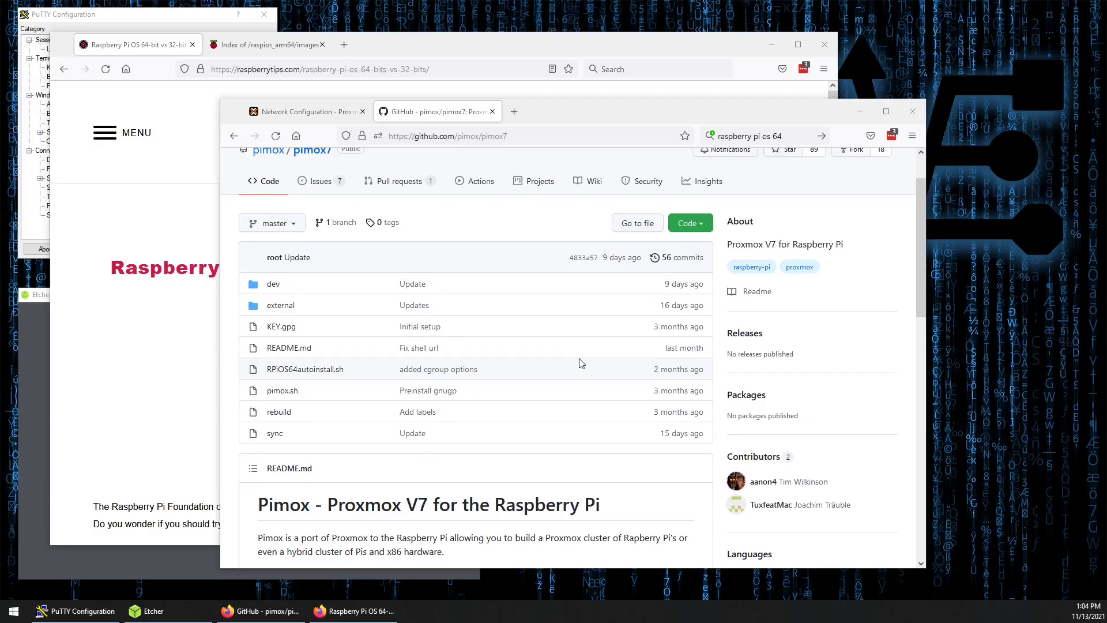
scroll("down", 3)
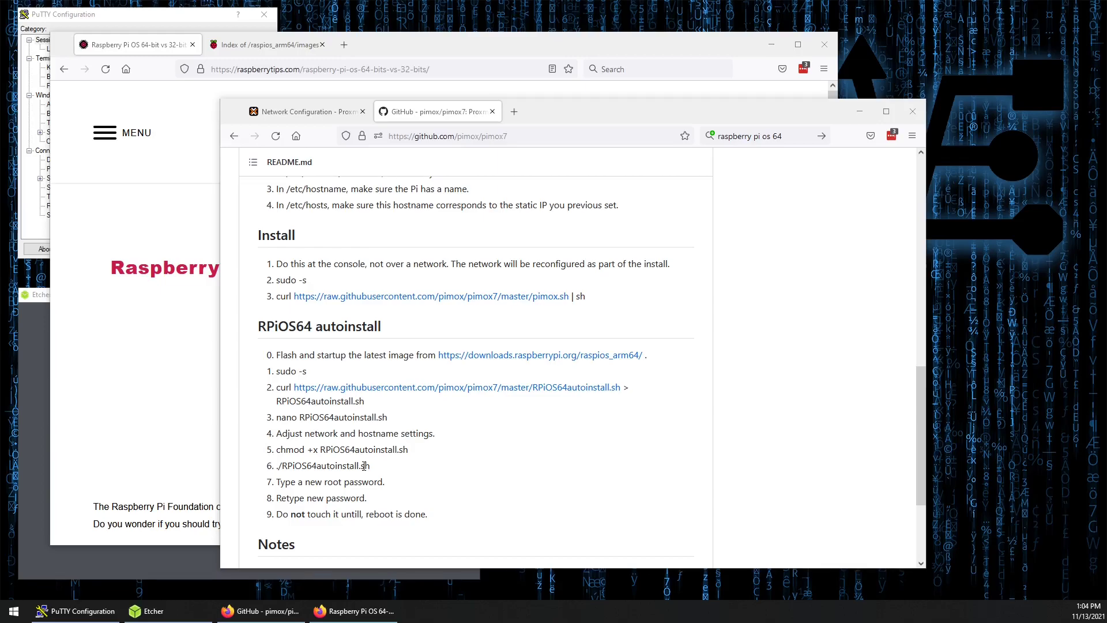
scroll("down", 3)
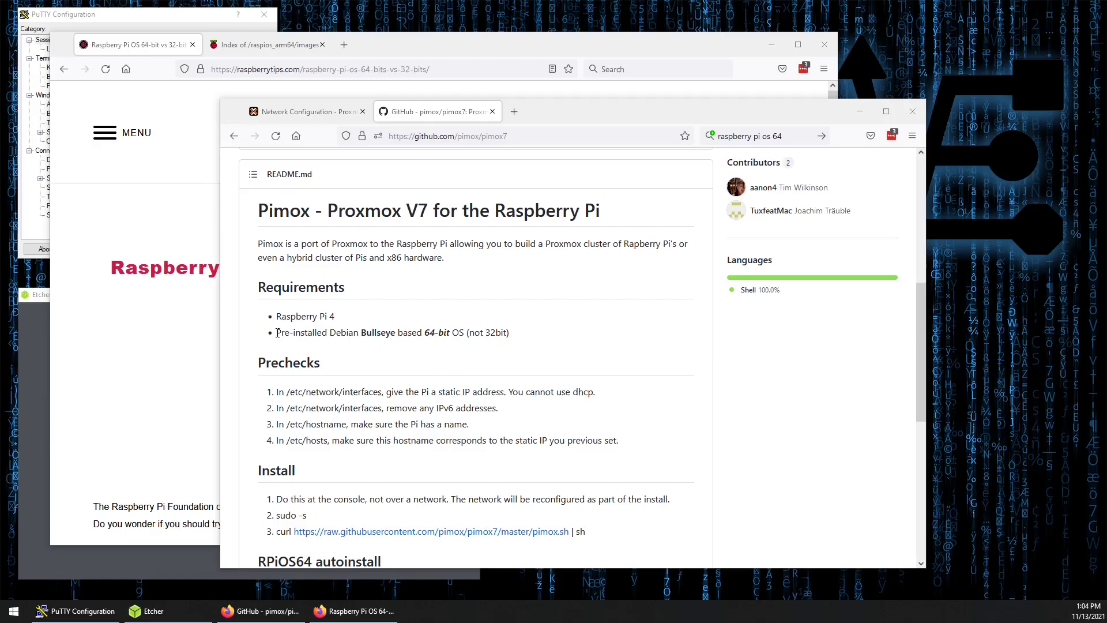
left_click_drag(275, 332, 454, 332)
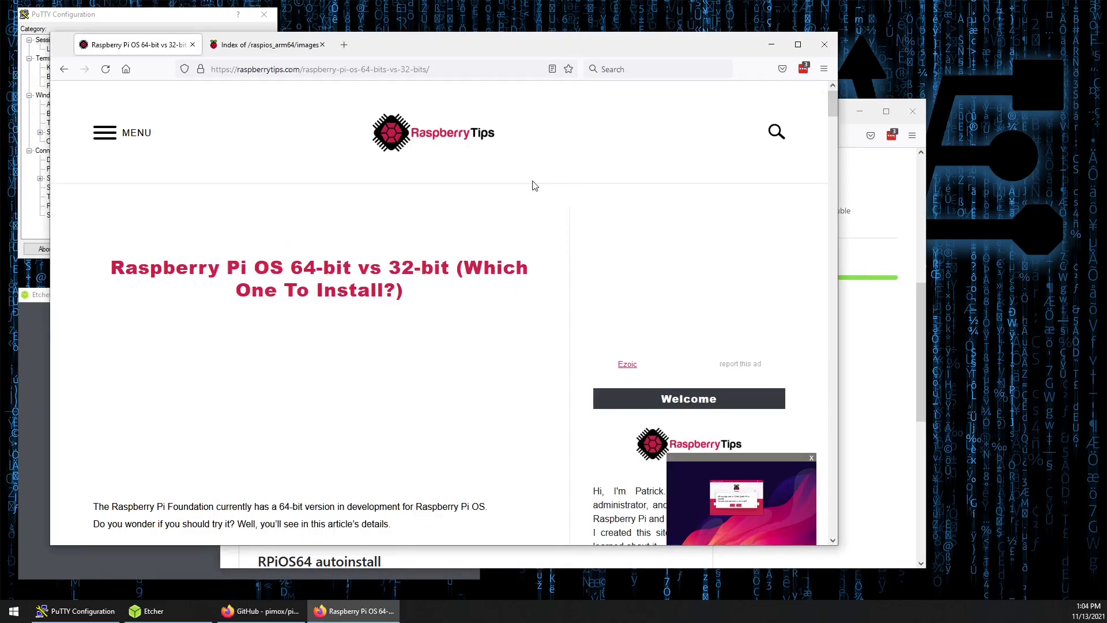
Search 'raspberry pi os', reach the OS images page and start the Raspberry Pi OS Lite download
left_click(343, 45)
type("raspberry pi os")
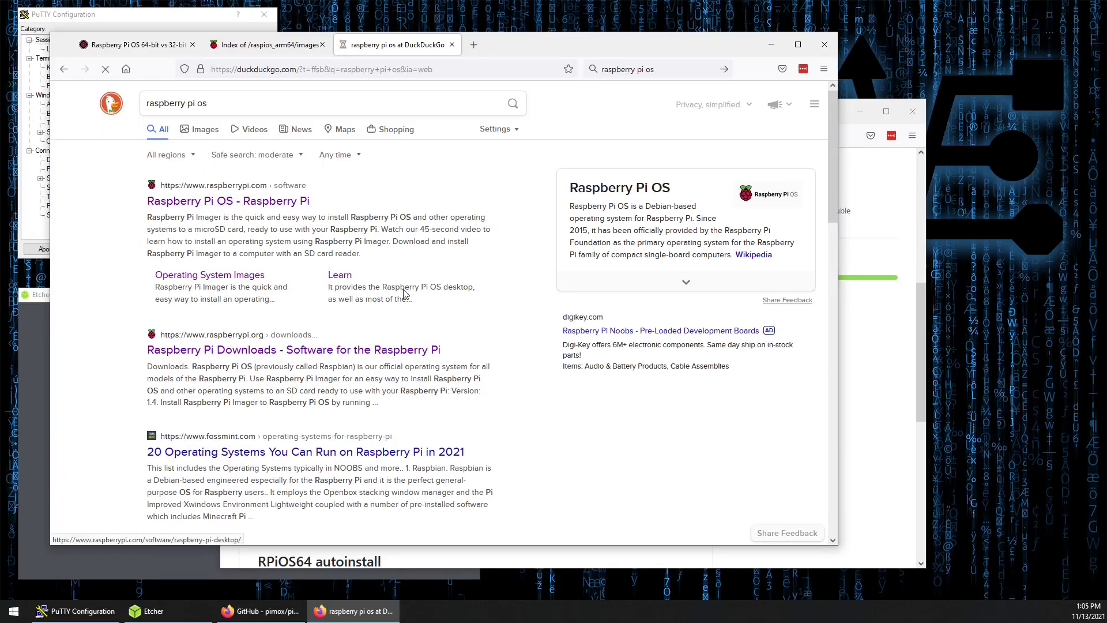
left_click(227, 201)
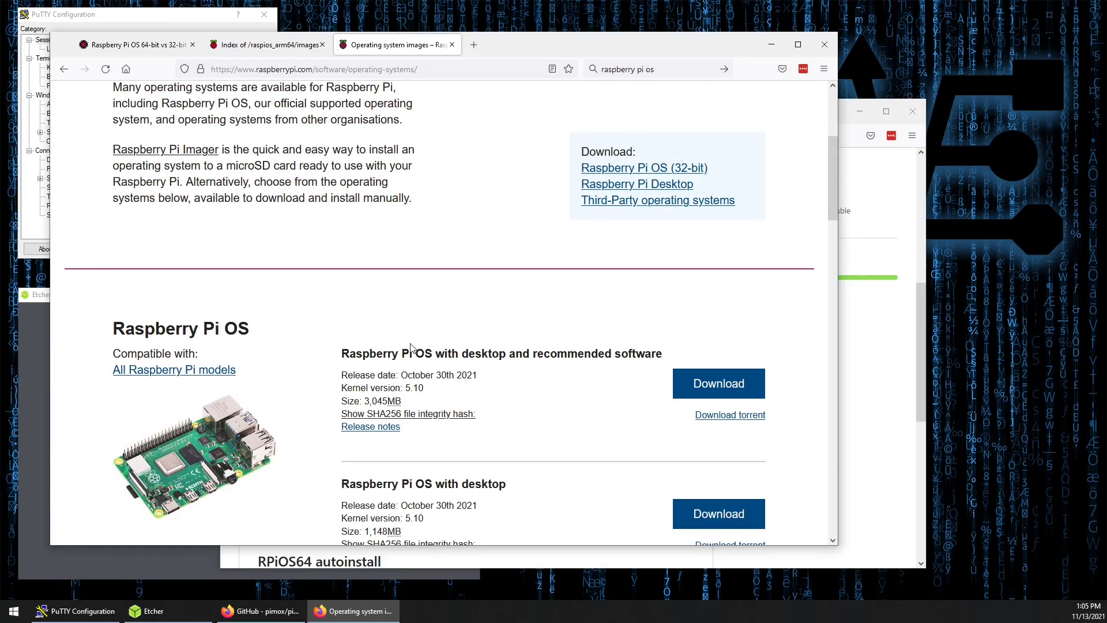
scroll("down", 3)
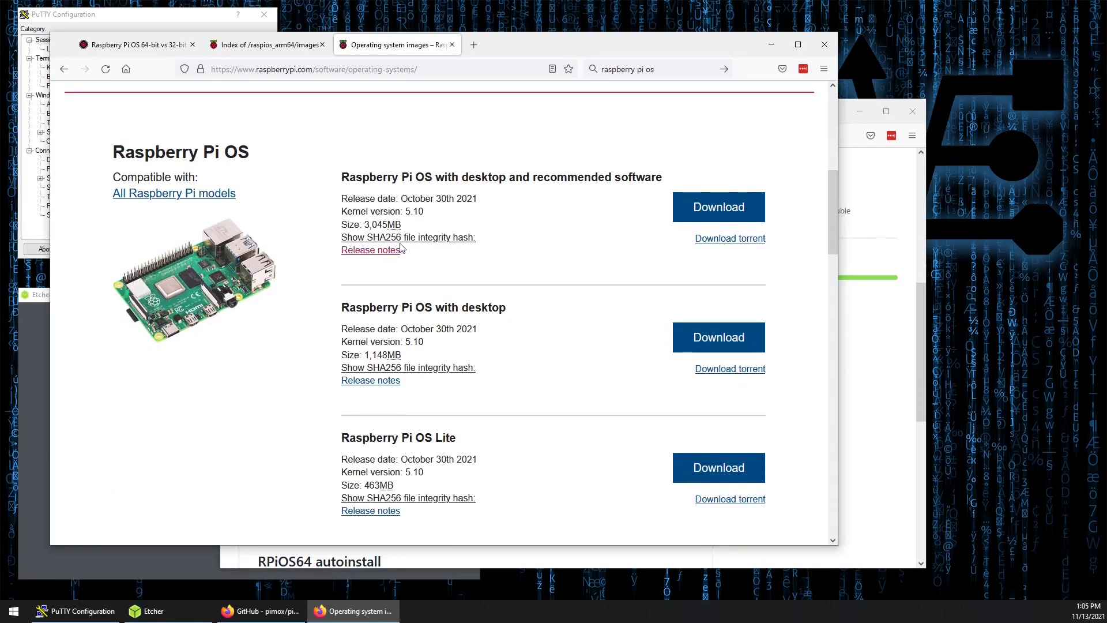
mouse_move(485, 200)
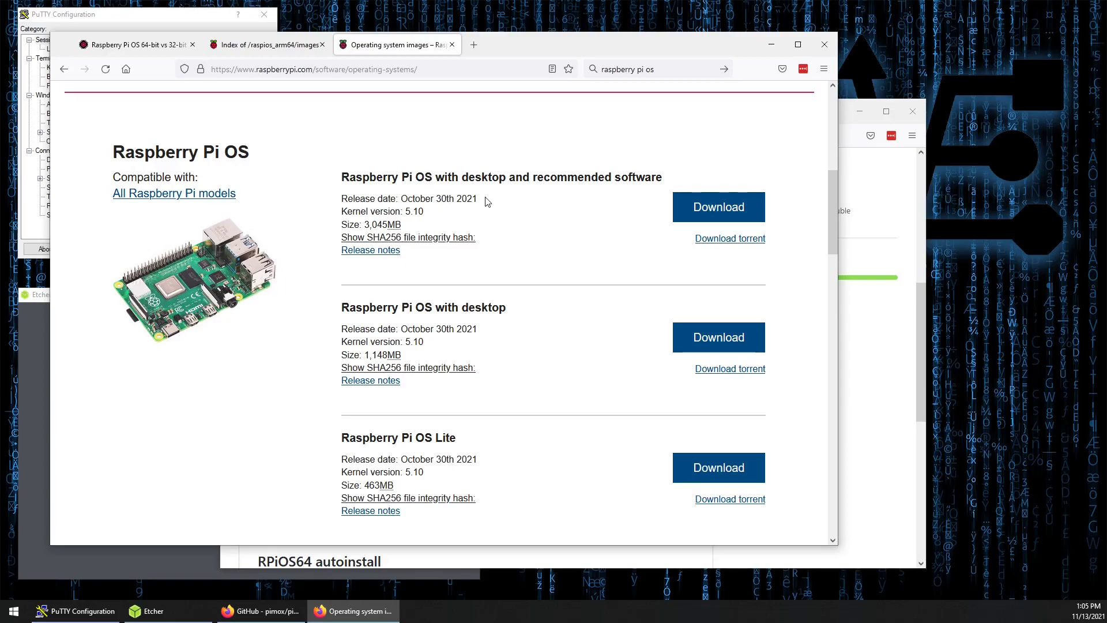
scroll("down", 3)
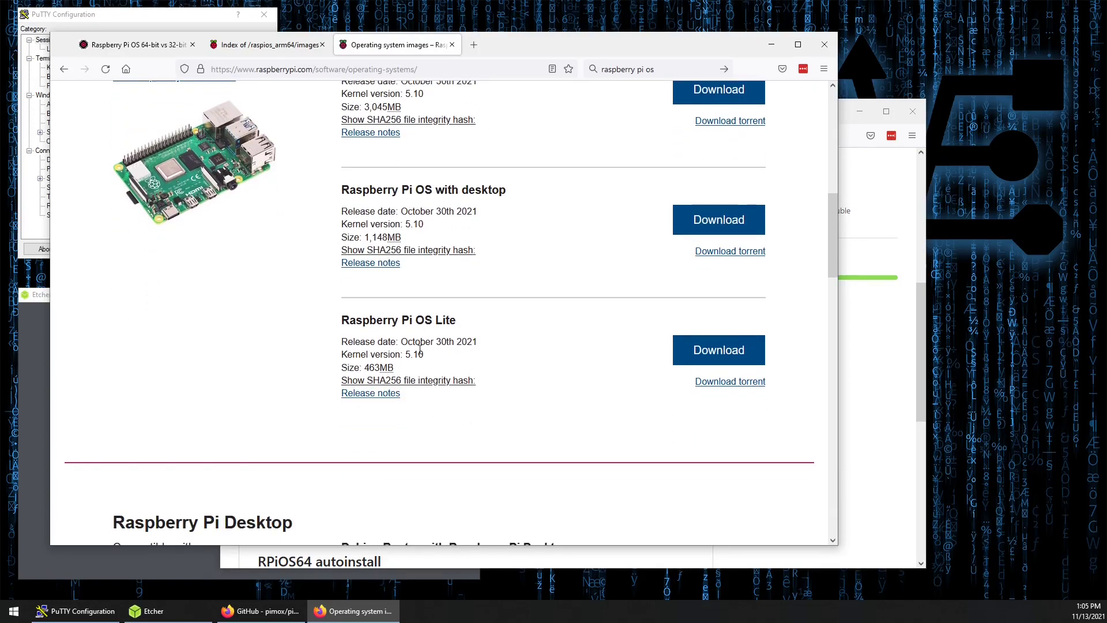
left_click(718, 349)
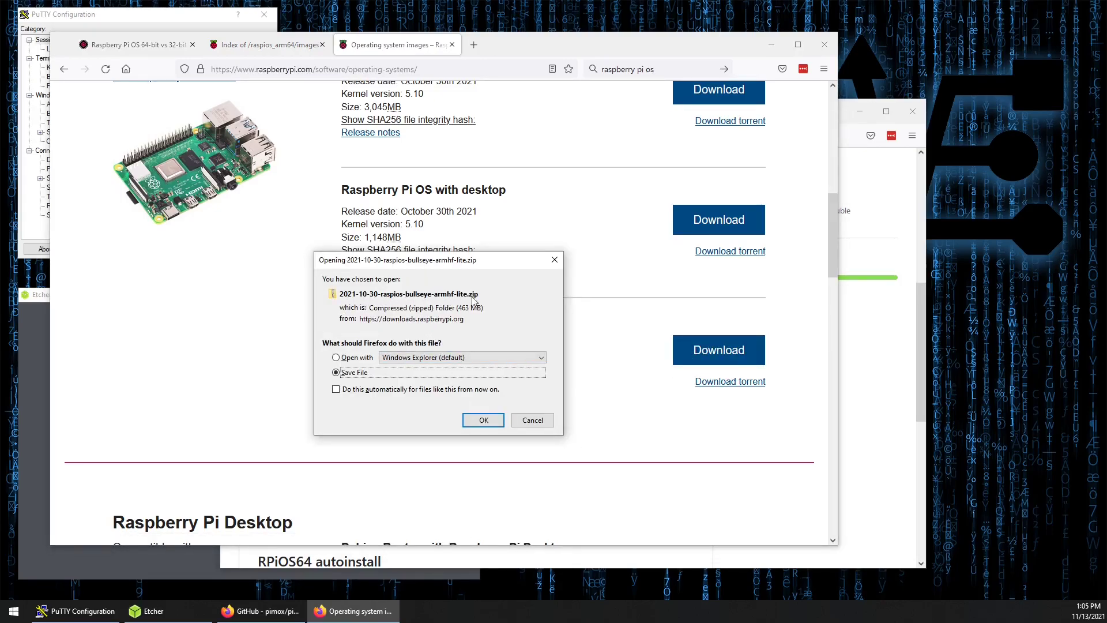
mouse_move(448, 342)
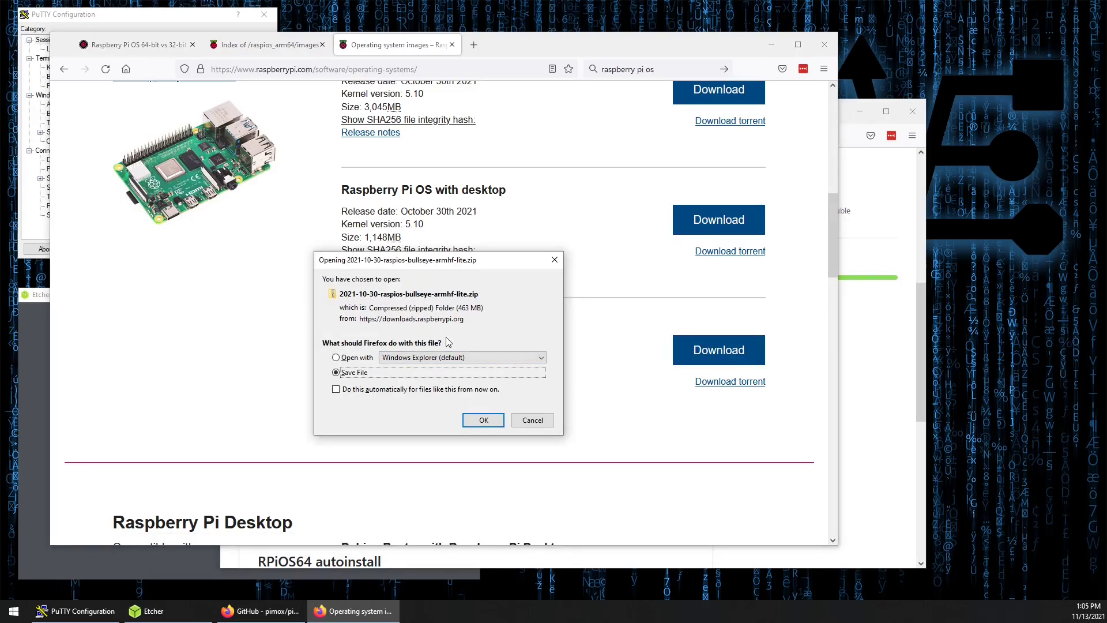
mouse_move(526, 263)
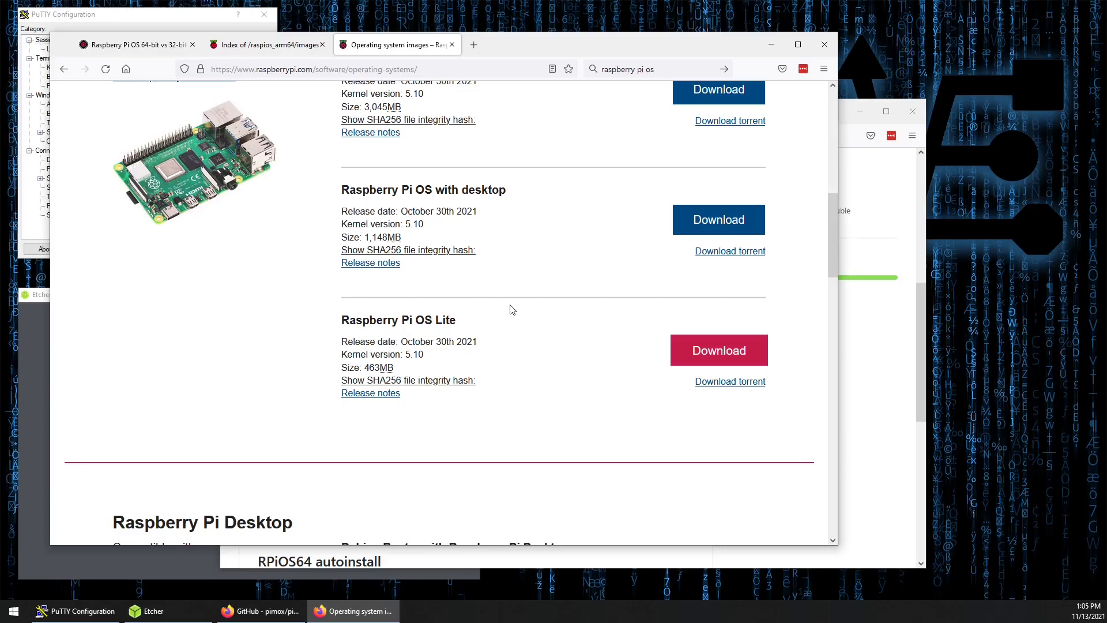
mouse_move(521, 330)
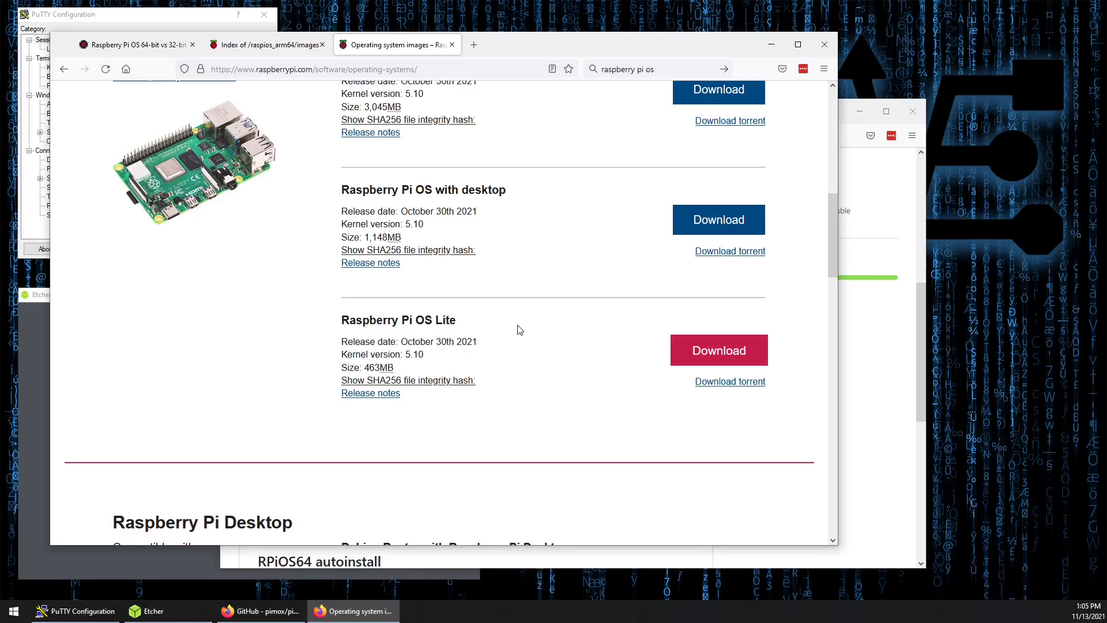
scroll("down", 3)
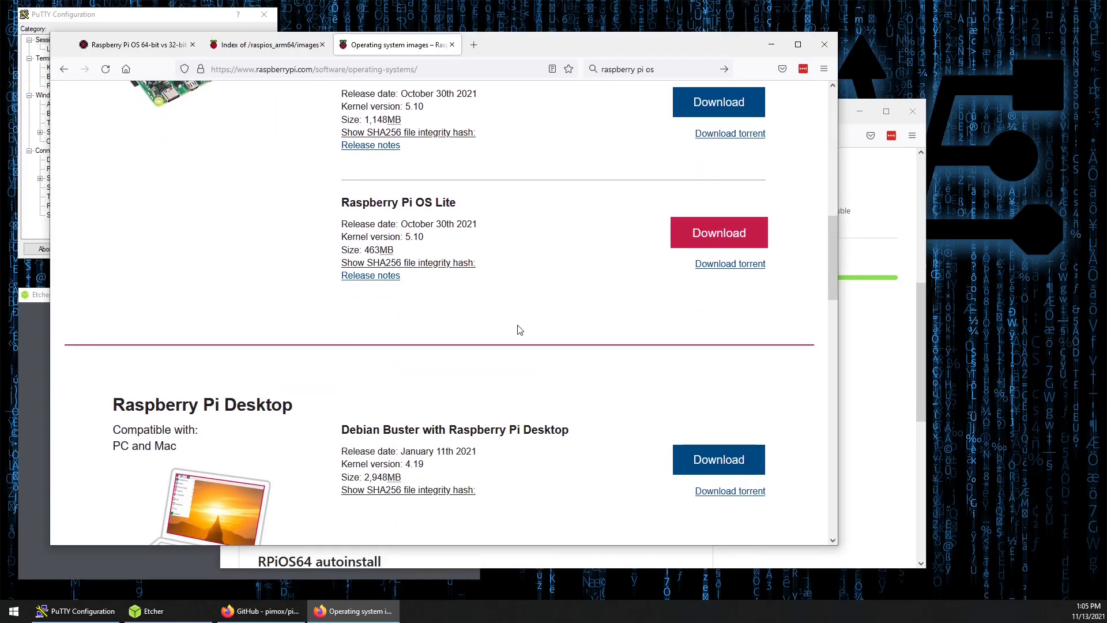
mouse_move(530, 335)
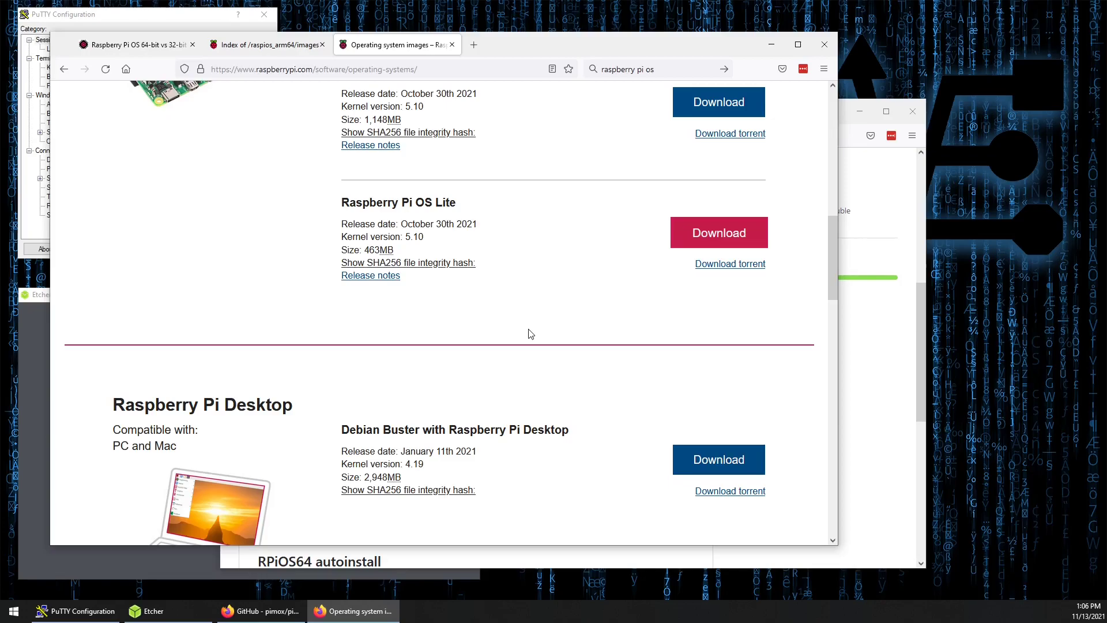
mouse_move(555, 183)
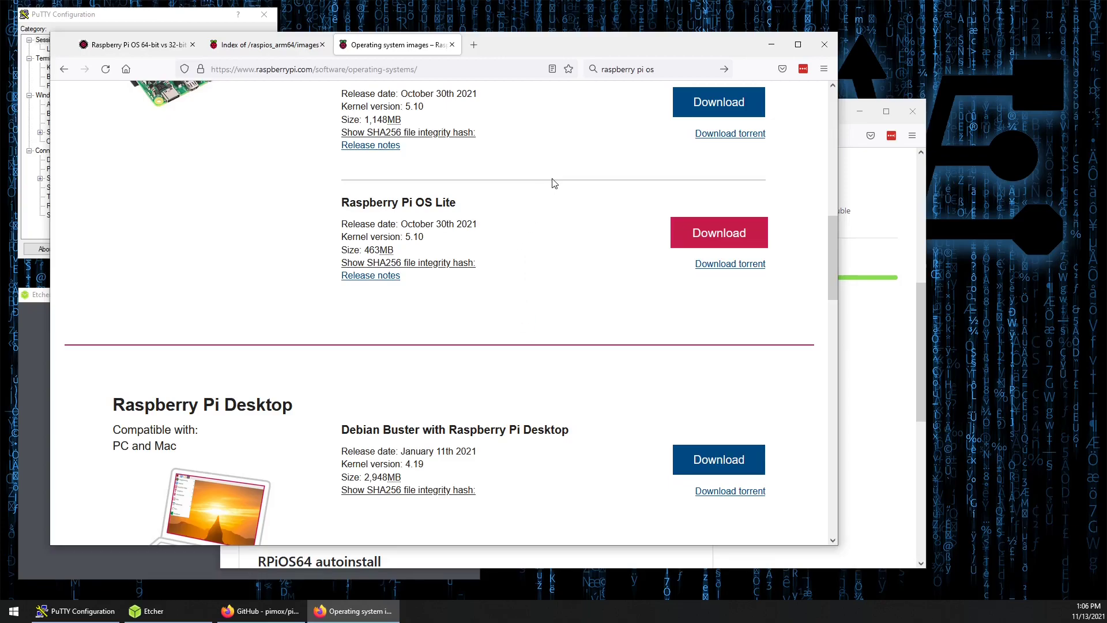
mouse_move(542, 163)
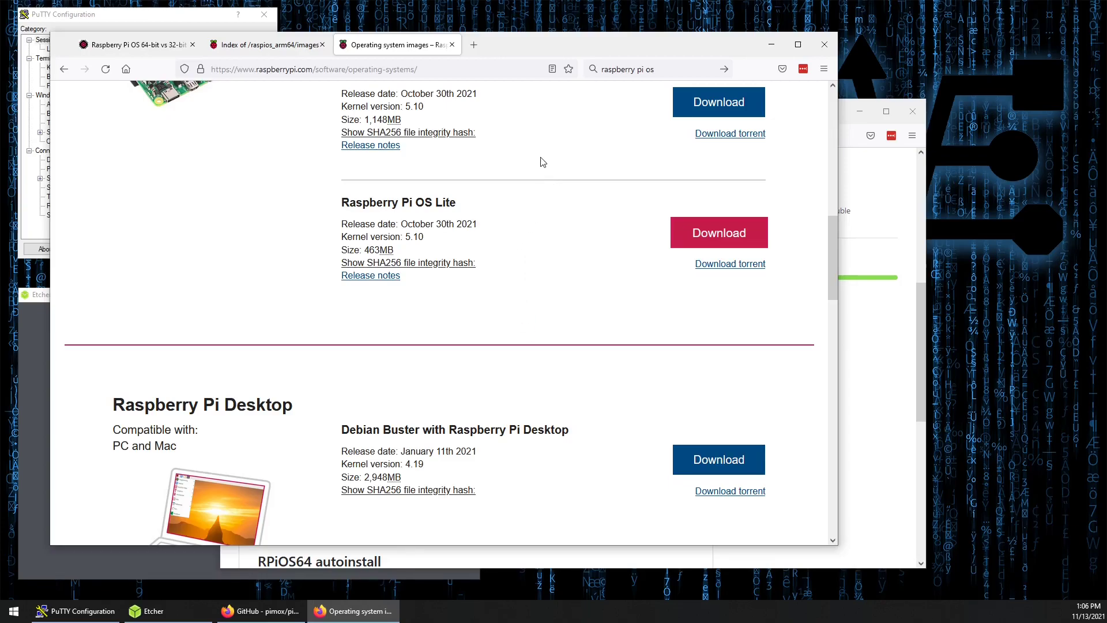
Return to the 64-bit vs 32-bit article and scroll to its 'Download Raspberry Pi OS 64-bit' section
left_click(265, 44)
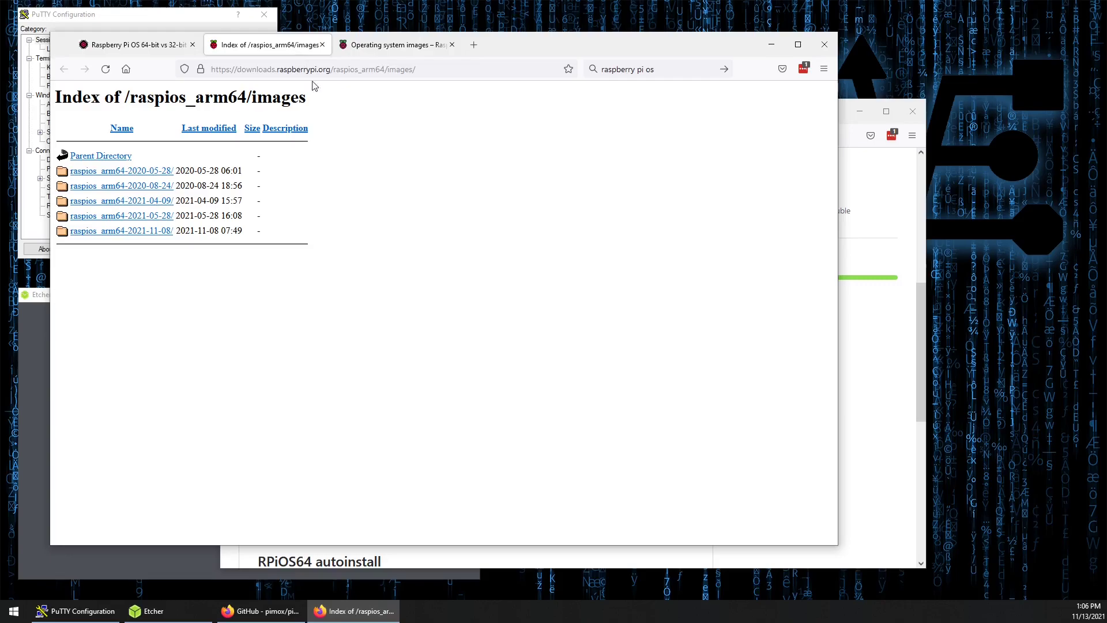
left_click(134, 45)
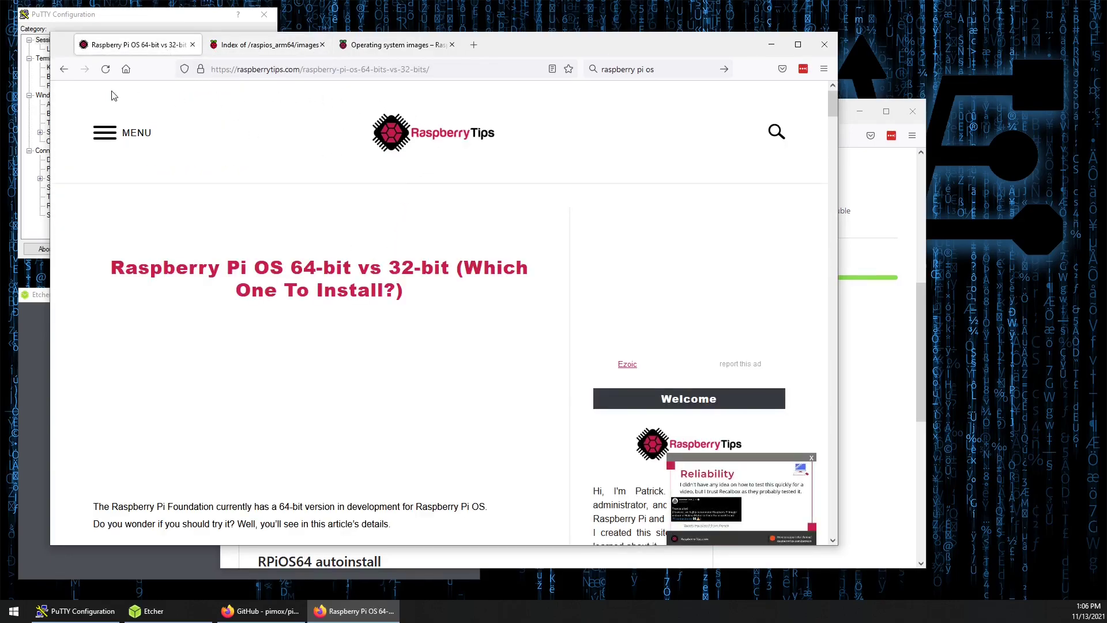
mouse_move(205, 336)
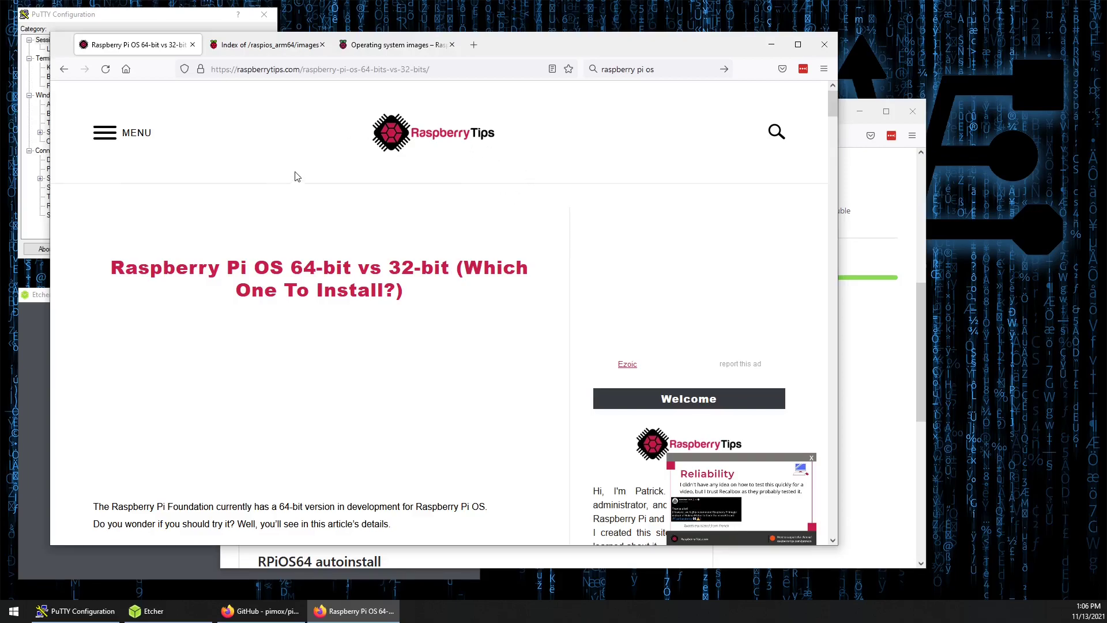
mouse_move(282, 83)
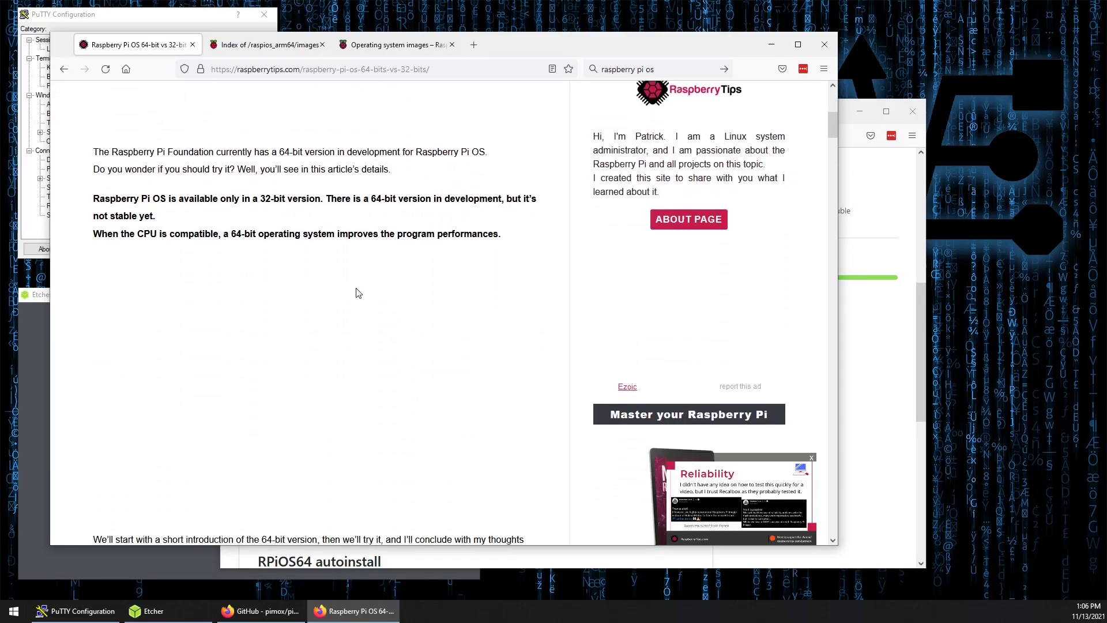
scroll("down", 3)
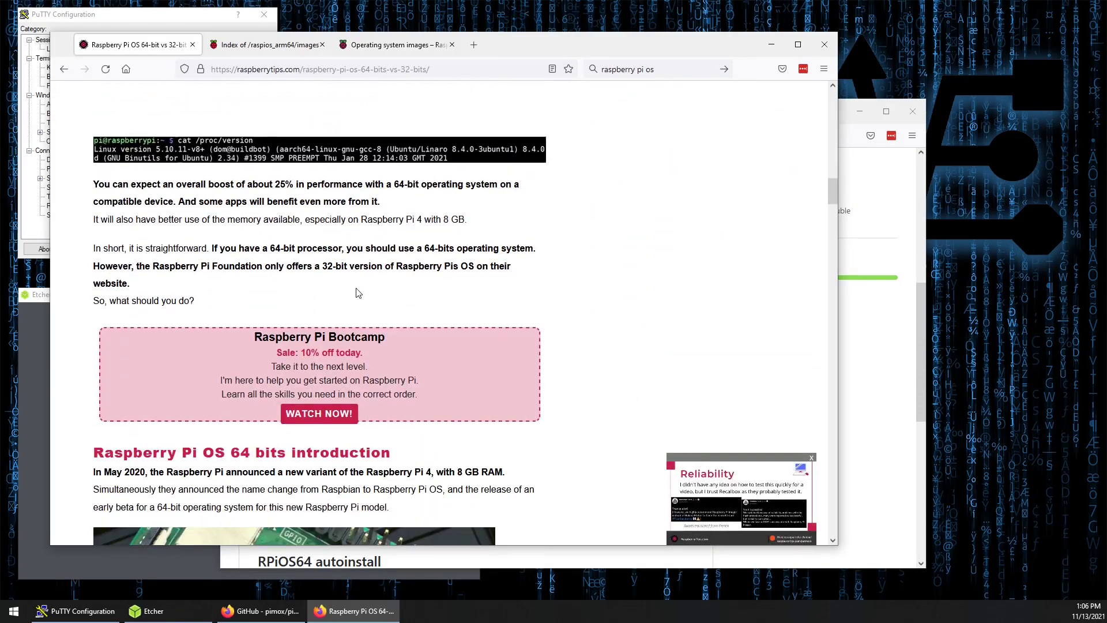
scroll("down", 3)
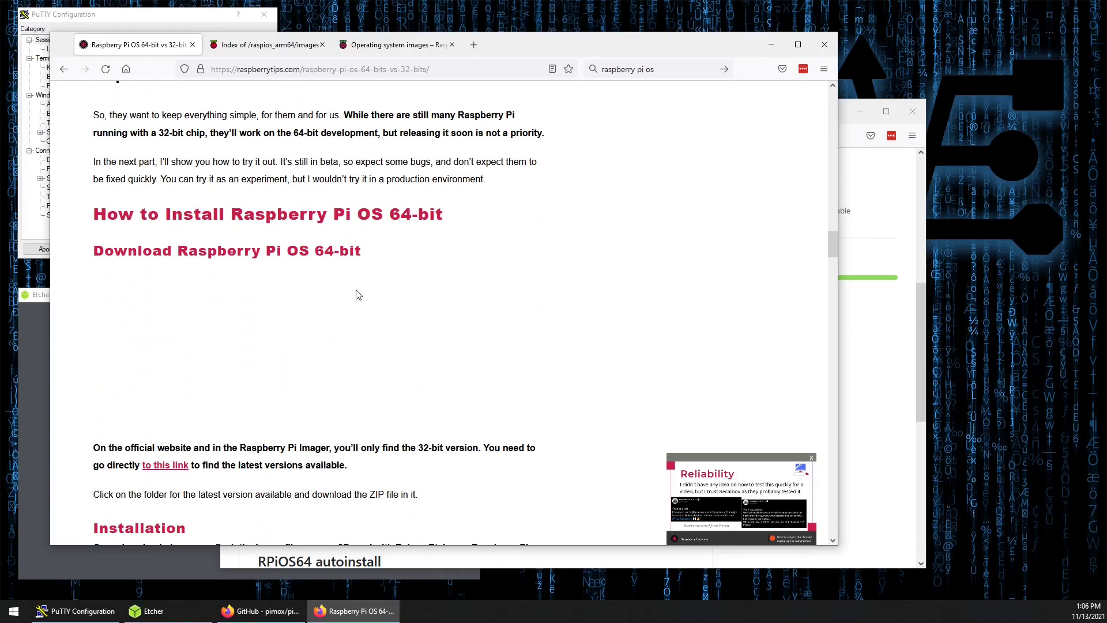
scroll("down", 3)
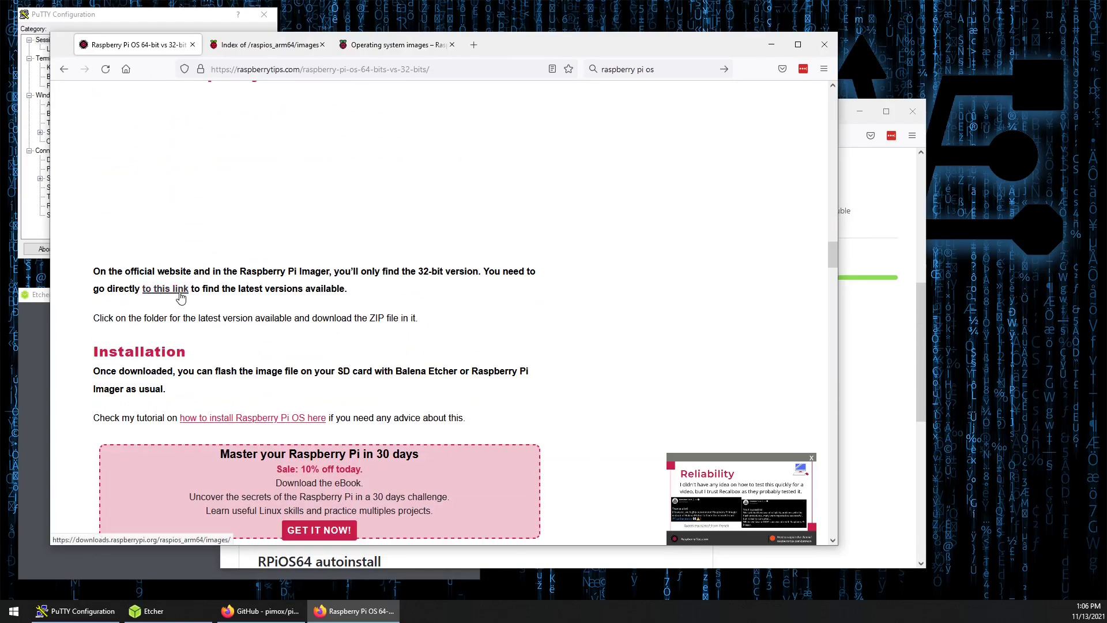
Follow the article's 'to this link' hyperlink to the raspios_arm64 images index
left_click(164, 288)
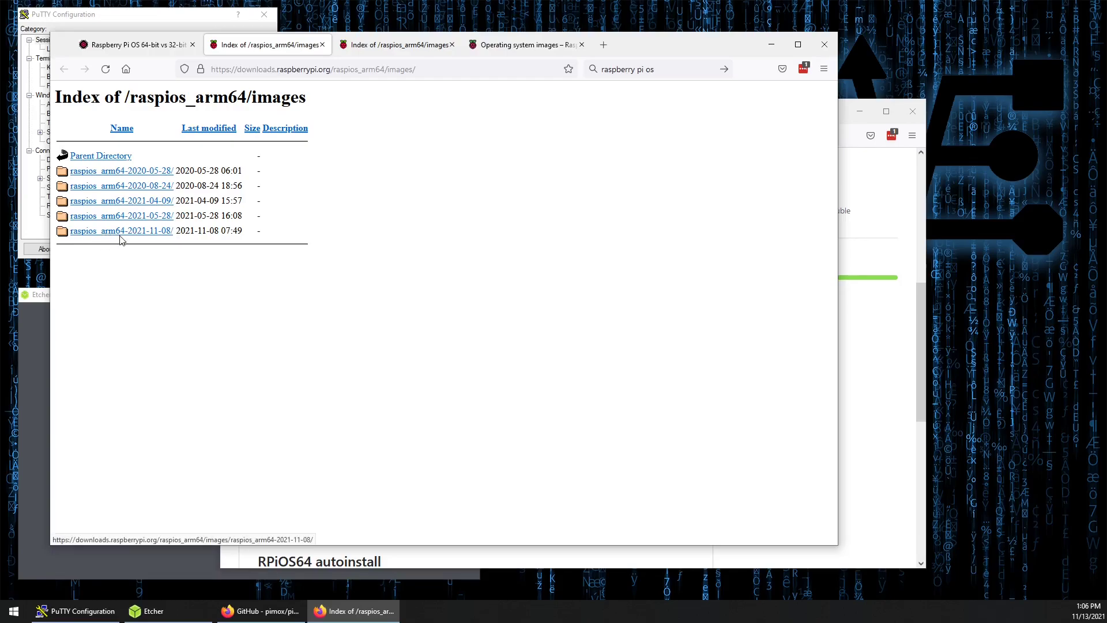
mouse_move(123, 240)
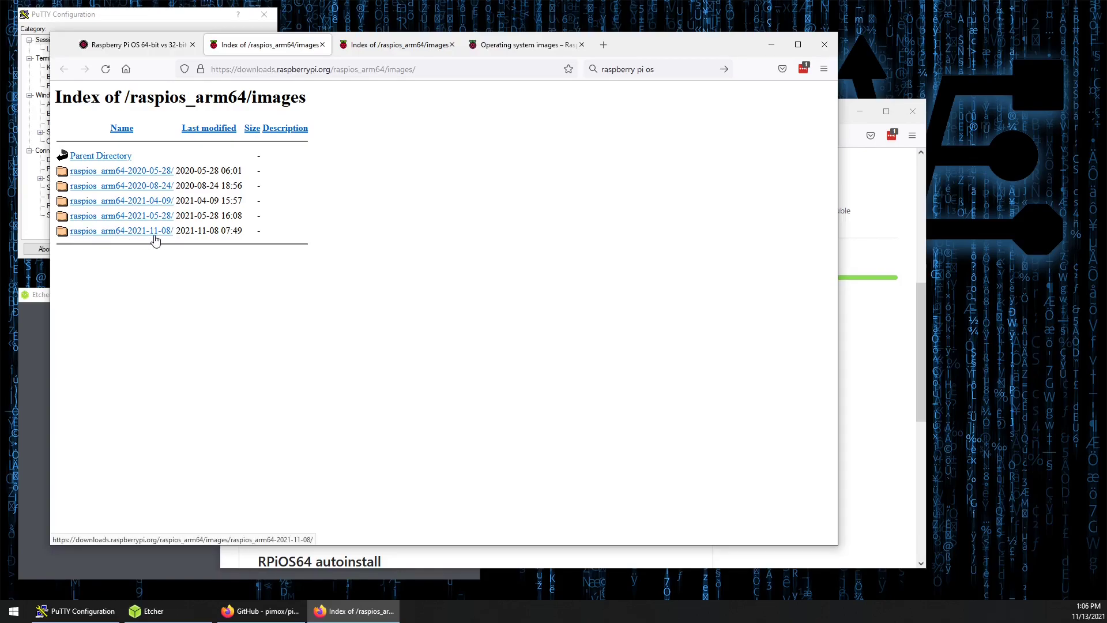
mouse_move(171, 240)
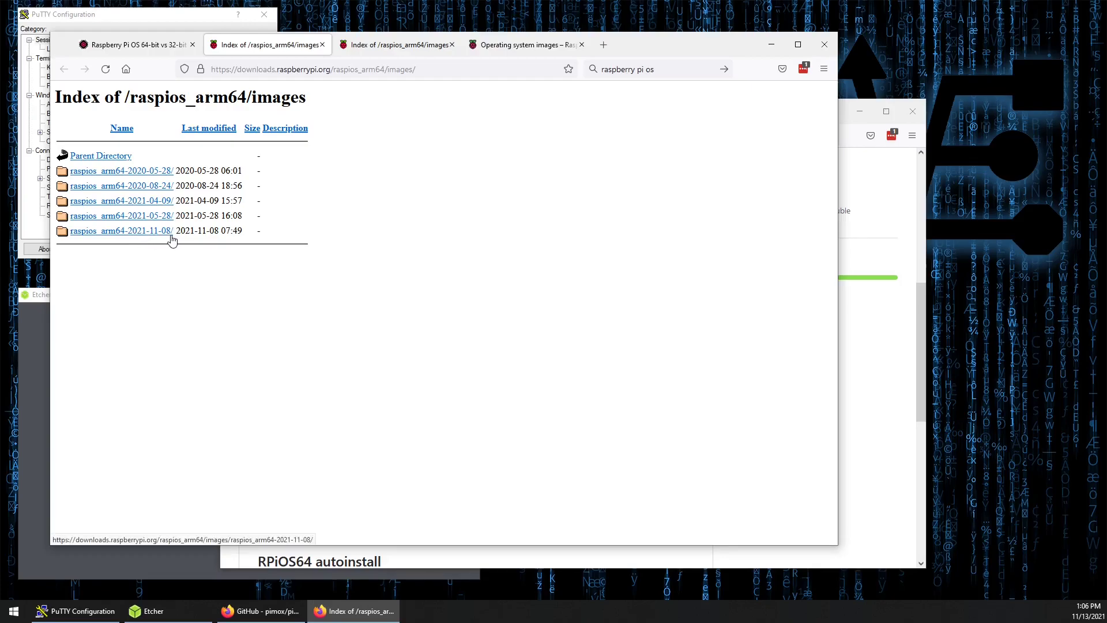
mouse_move(680, 46)
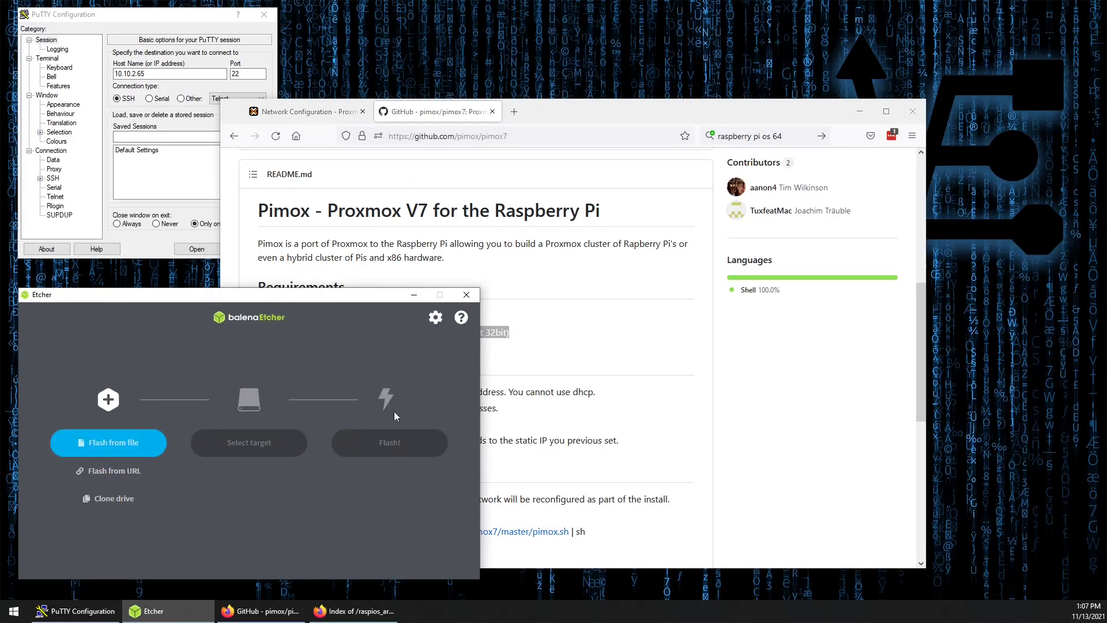
mouse_move(80, 376)
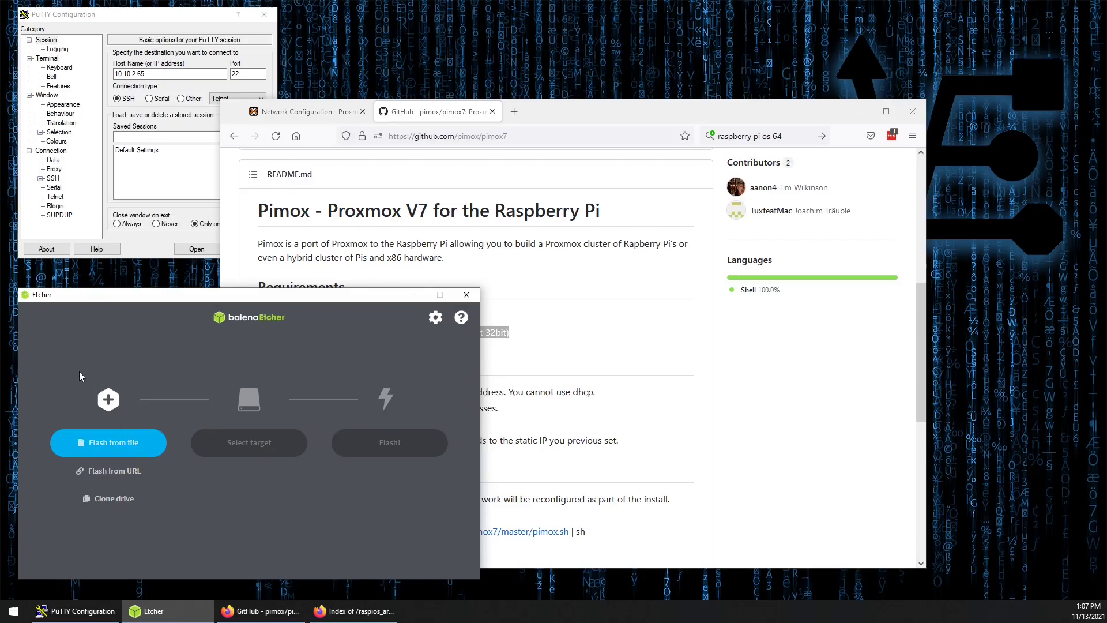
mouse_move(139, 451)
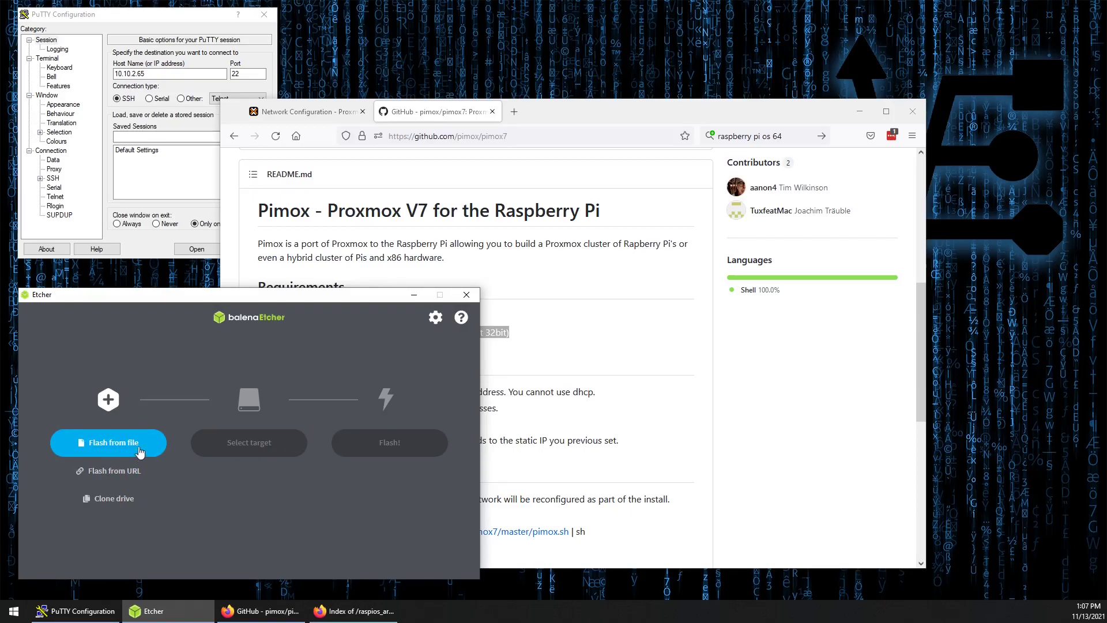
mouse_move(244, 410)
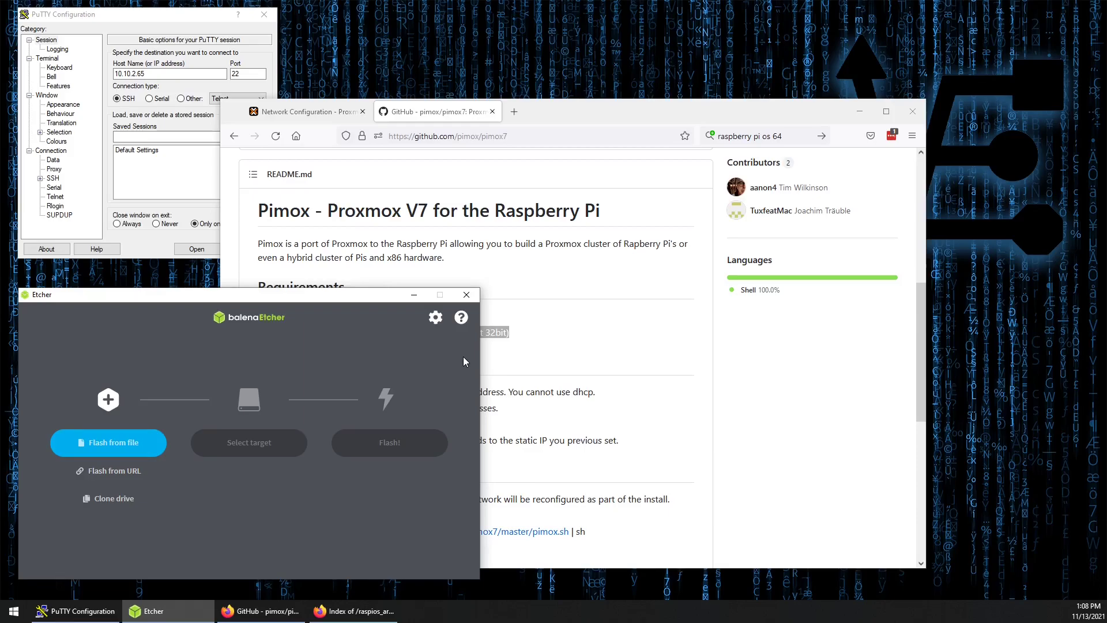
mouse_move(452, 359)
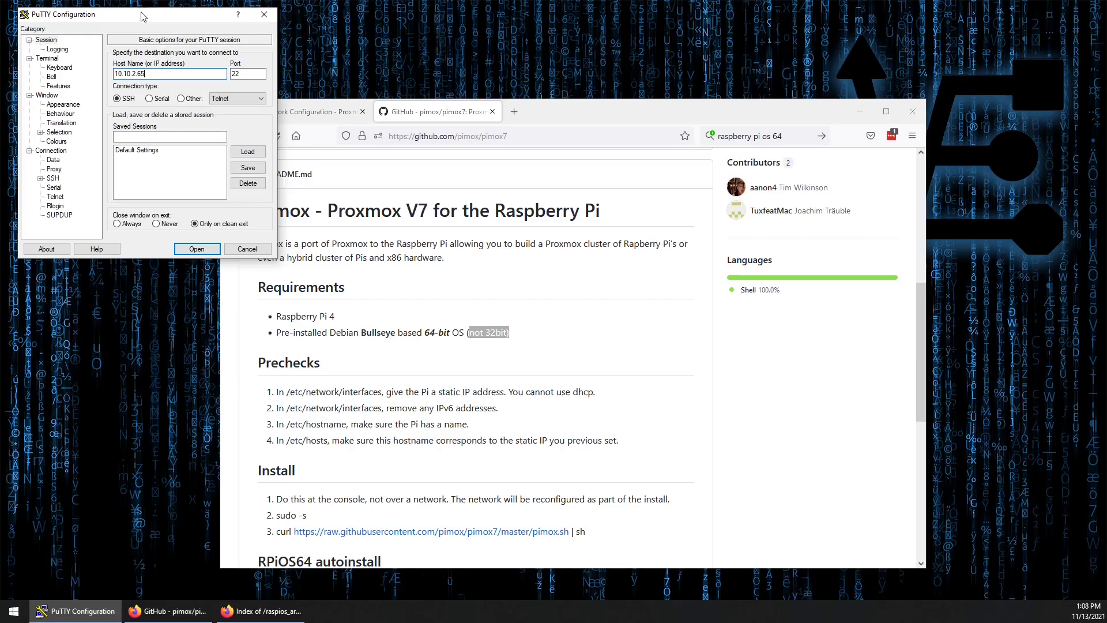
mouse_move(163, 288)
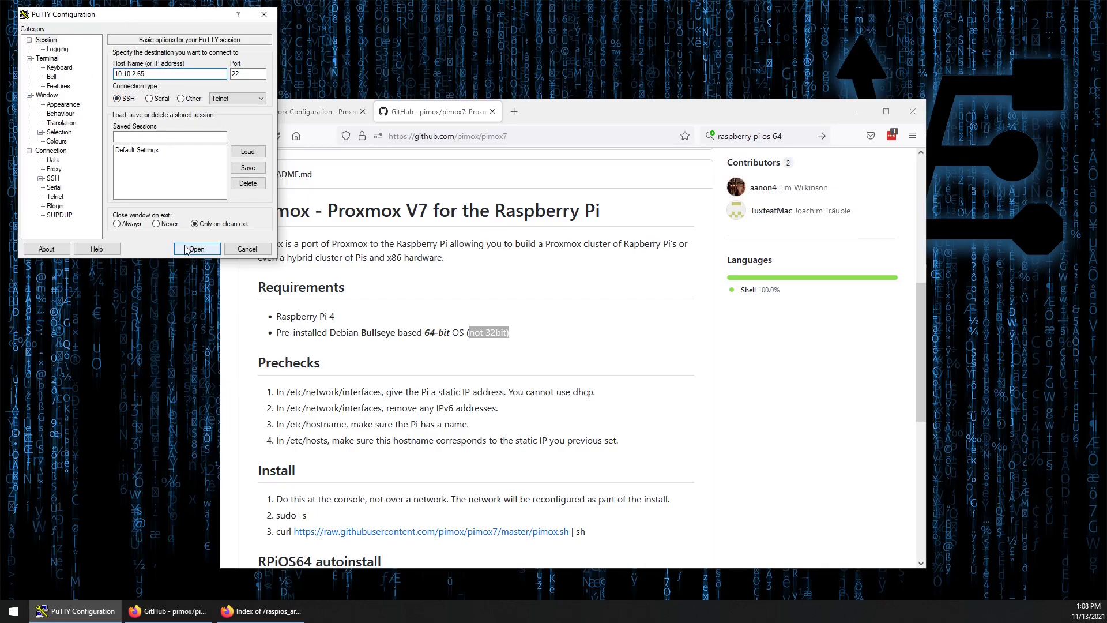
Connect to 10.10.2.65 from PuTTY Configuration and log in as pi with its password
left_click(196, 249)
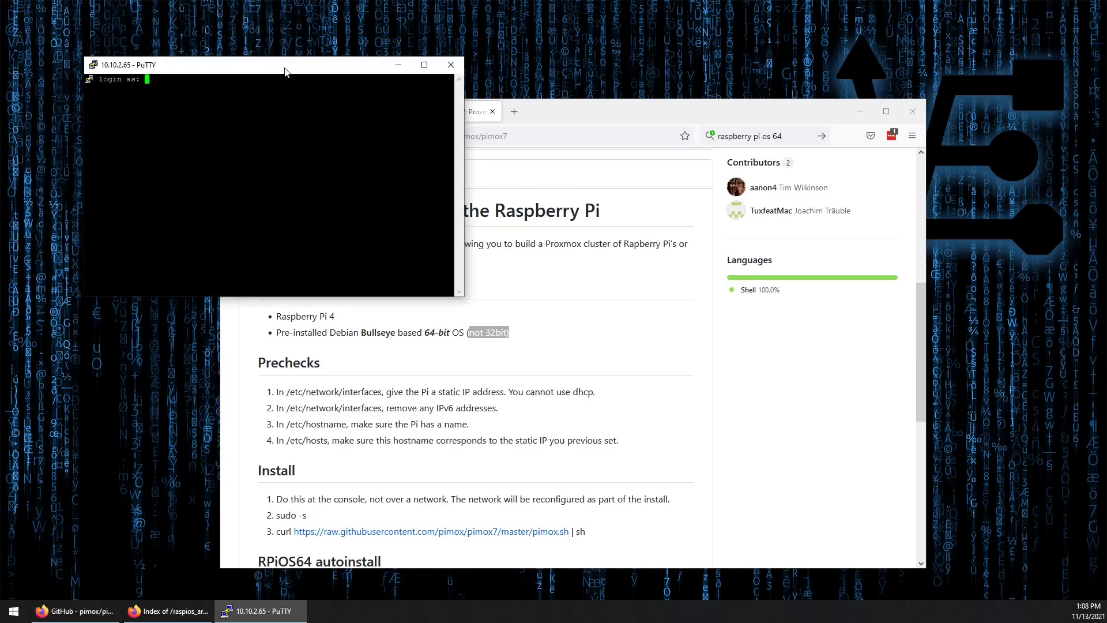
type("pi")
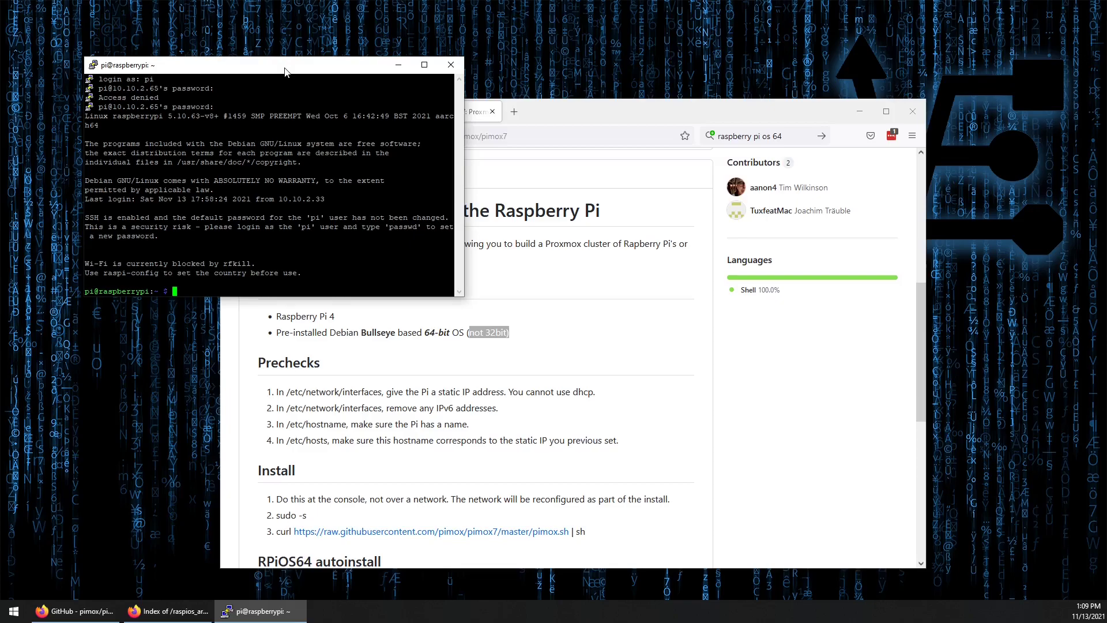
Run 'sudo passwd pi' and enter the new password twice
type("s")
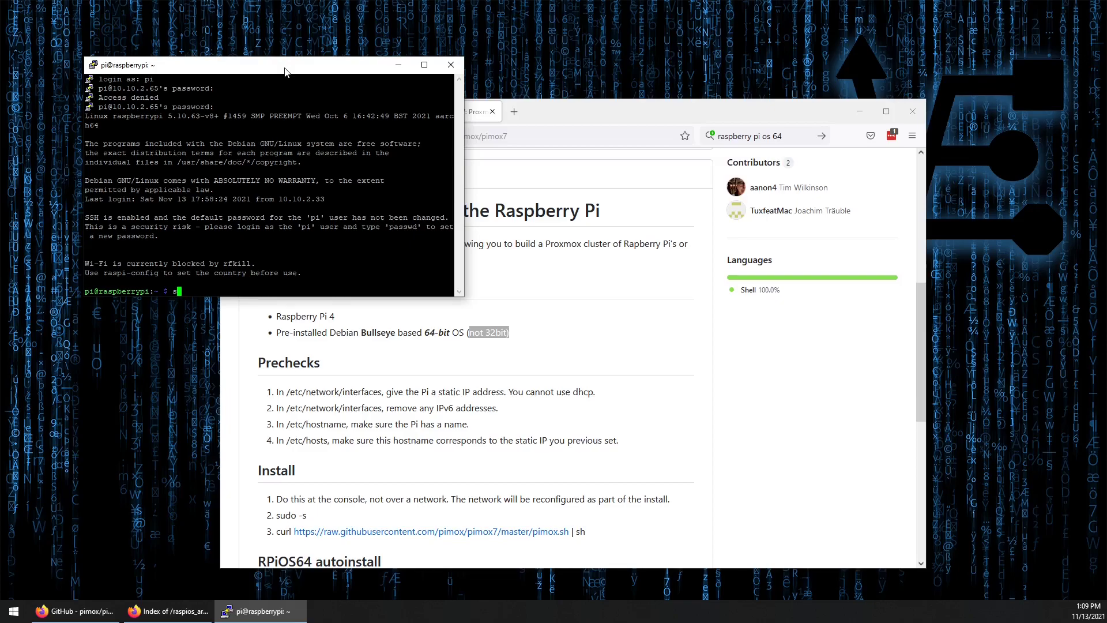
type("udo passwd")
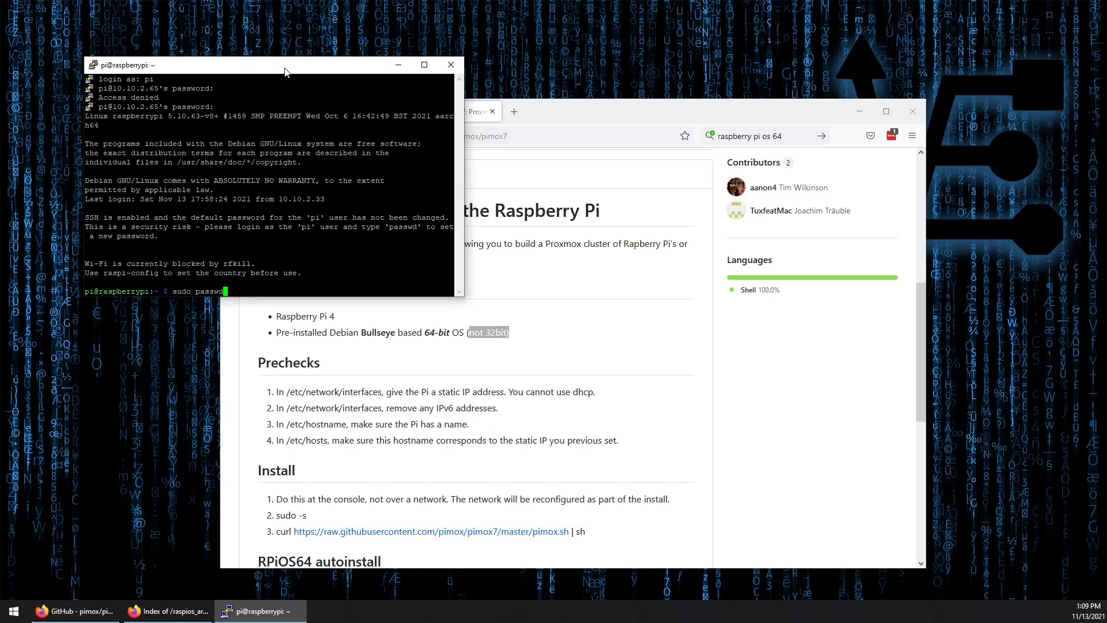
type("pi")
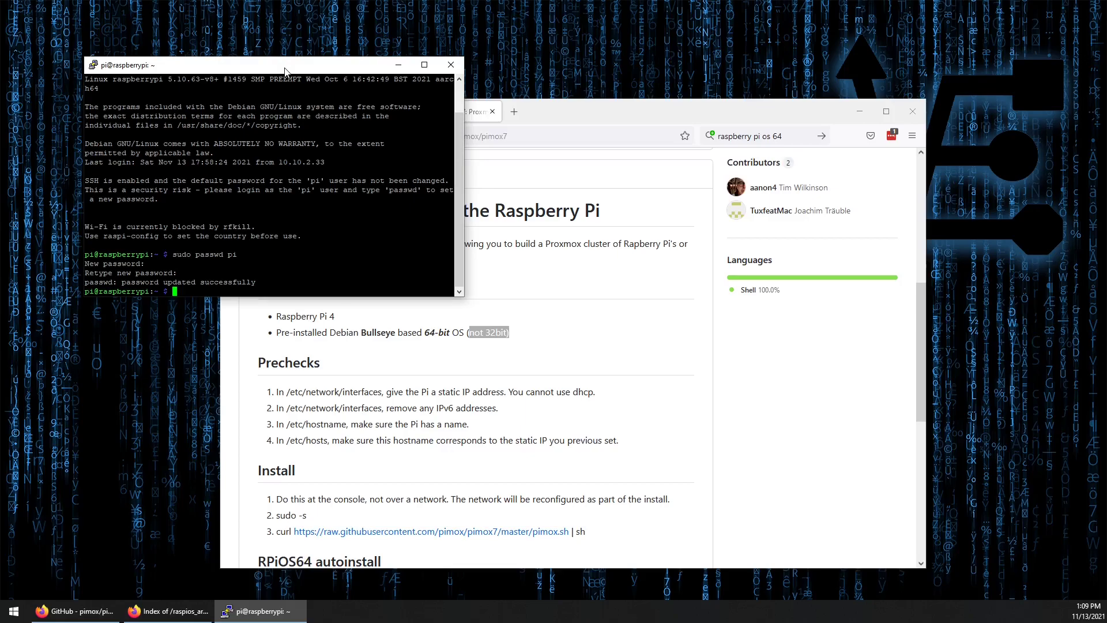
Attempt to run raspi-config without sudo, which refuses for lack of root
type("raspi")
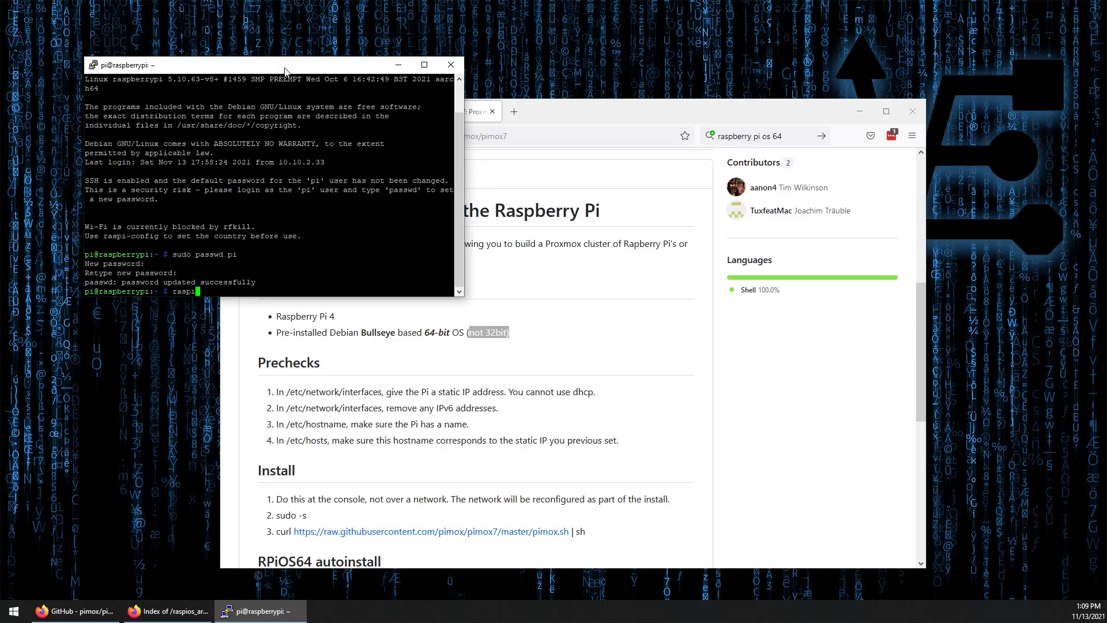
type("-congfi")
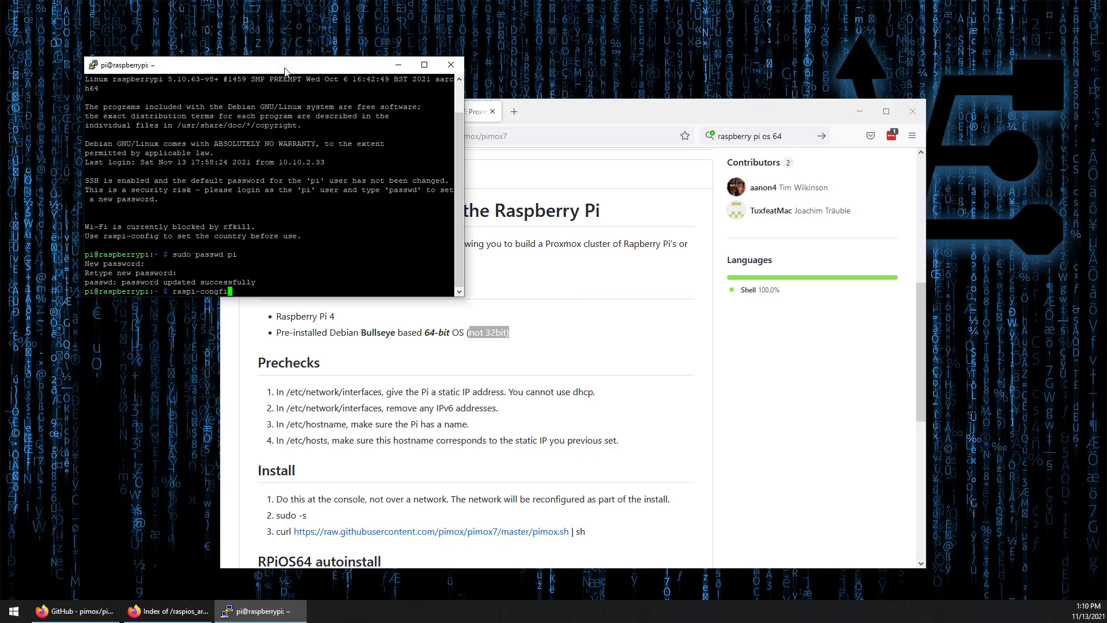
key("Return")
type("raspi-config")
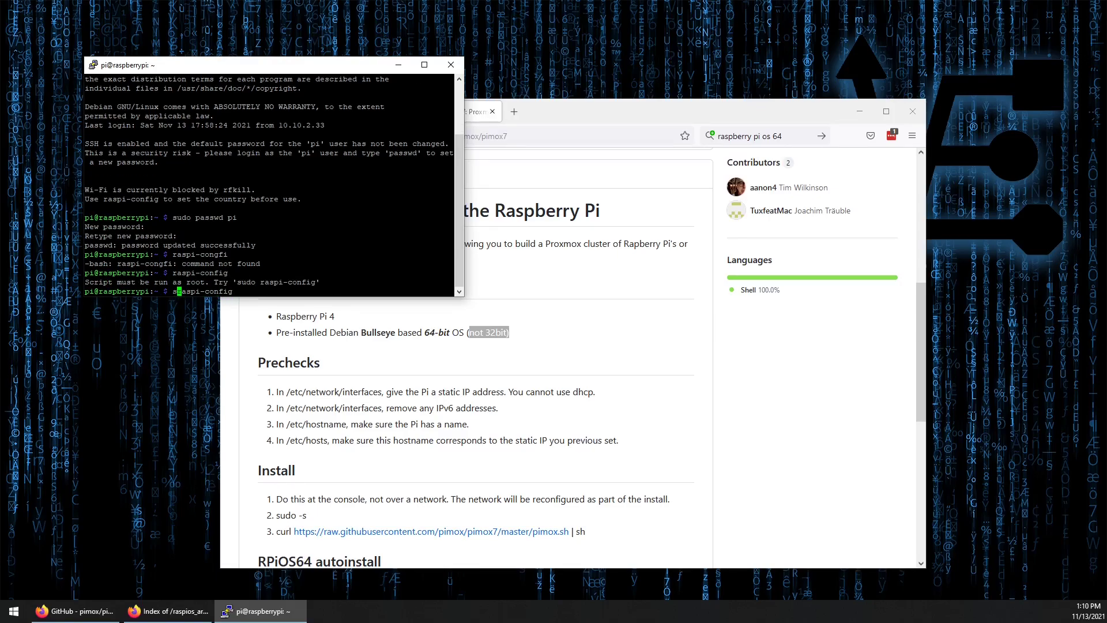
Run 'sudo raspi-config', change the needed option, finish and agree to reboot the Pi
type("sudo")
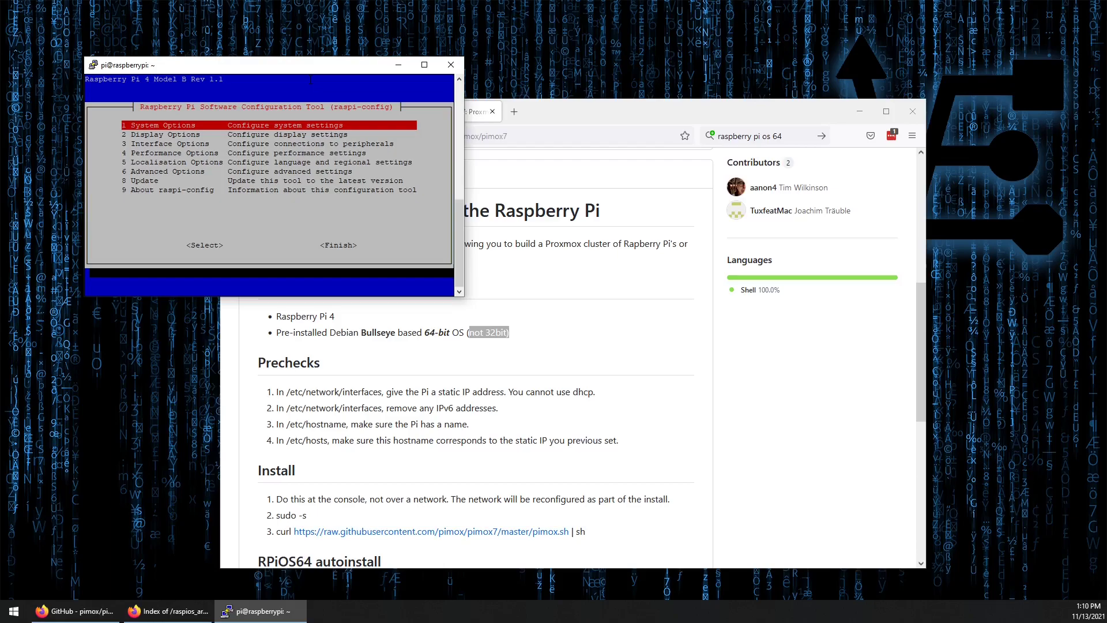
key("Down")
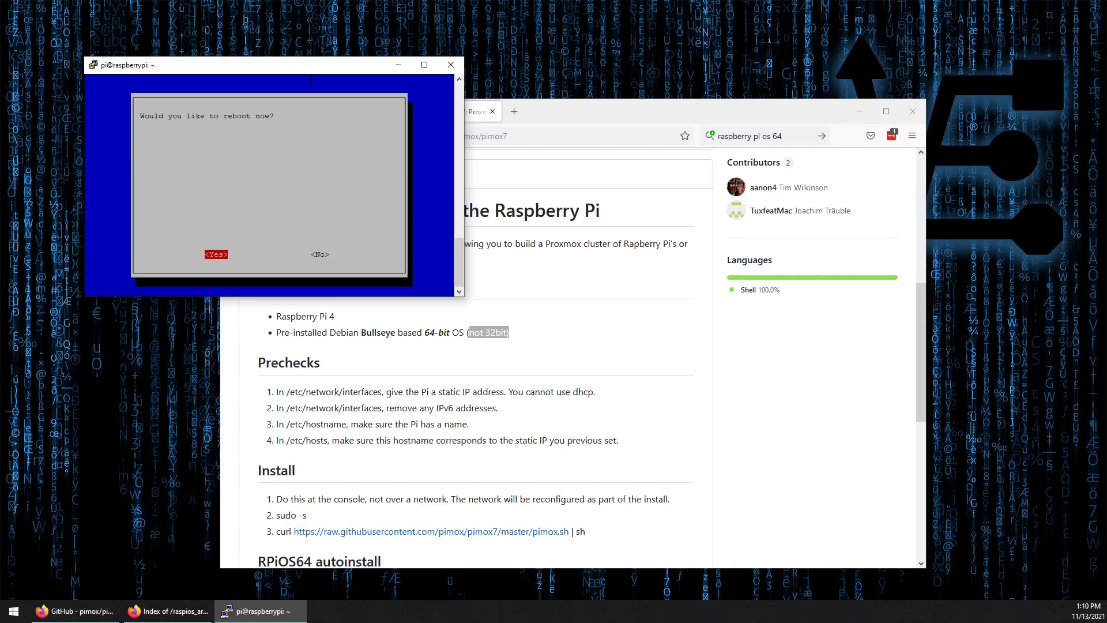
left_click(216, 254)
type("10.10.")
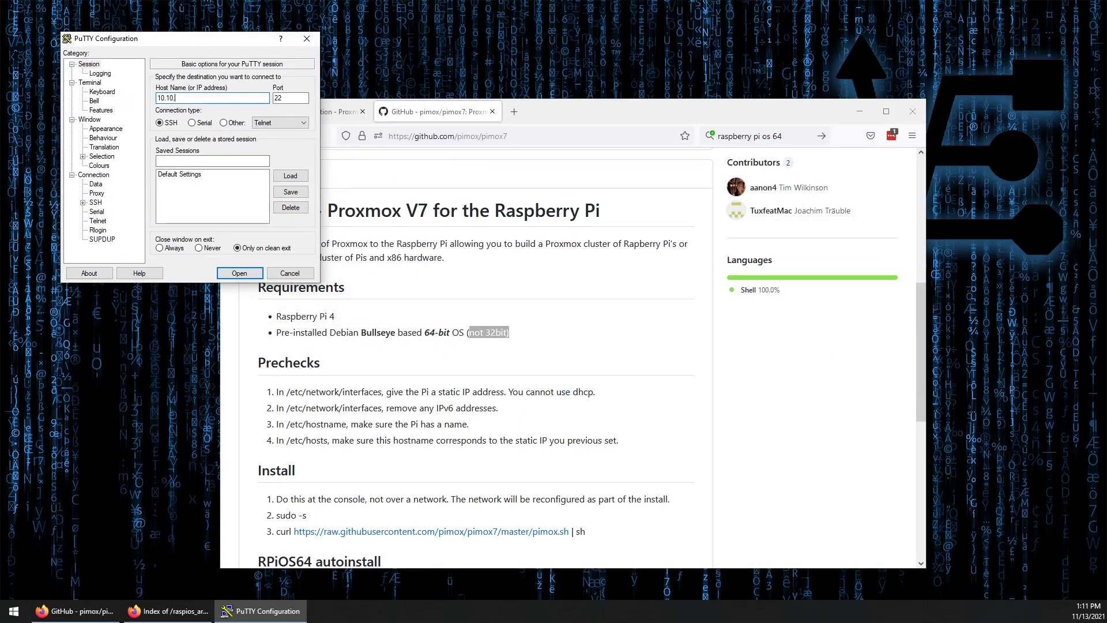
Reconnect to the rebooted Pi as pi and run 'sudo apt update && sudo apt upgrade'
left_click(239, 273)
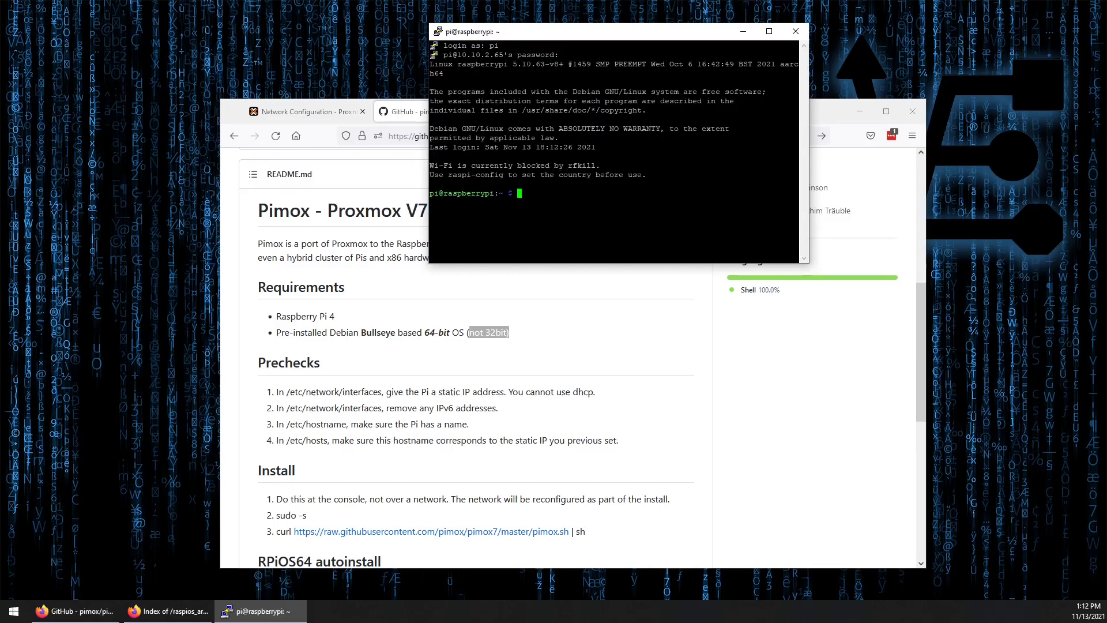
type("sudo")
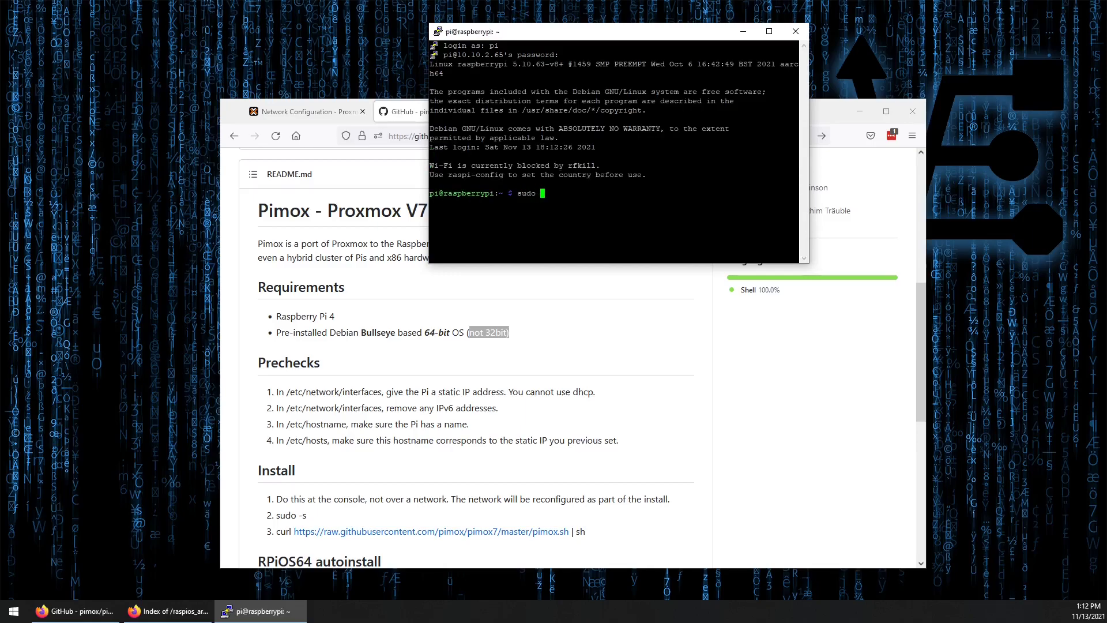
type("apt")
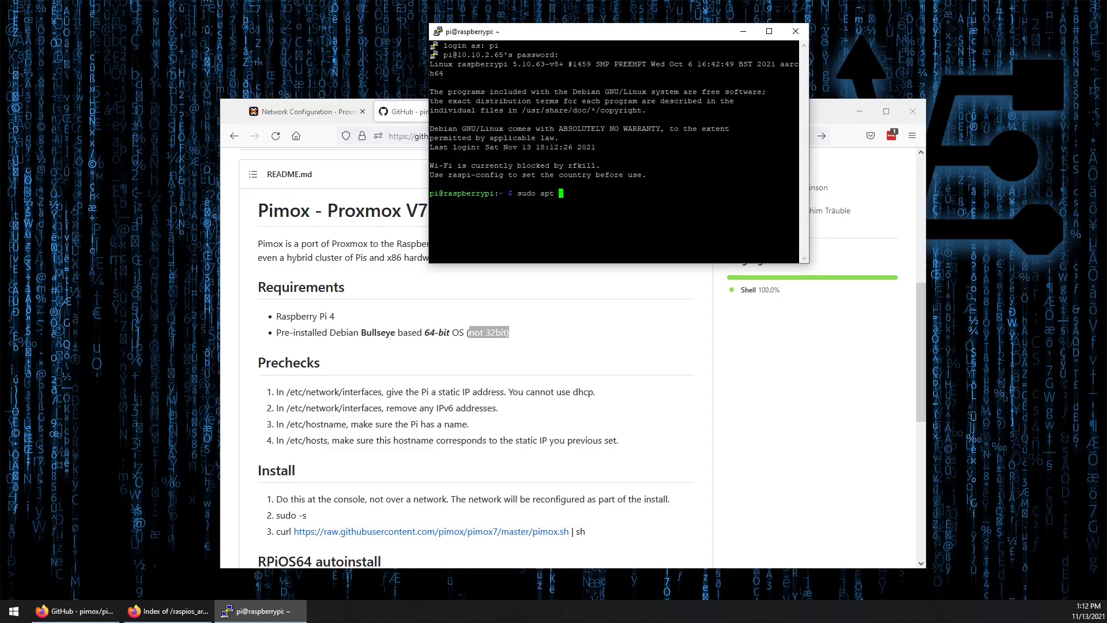
type("update")
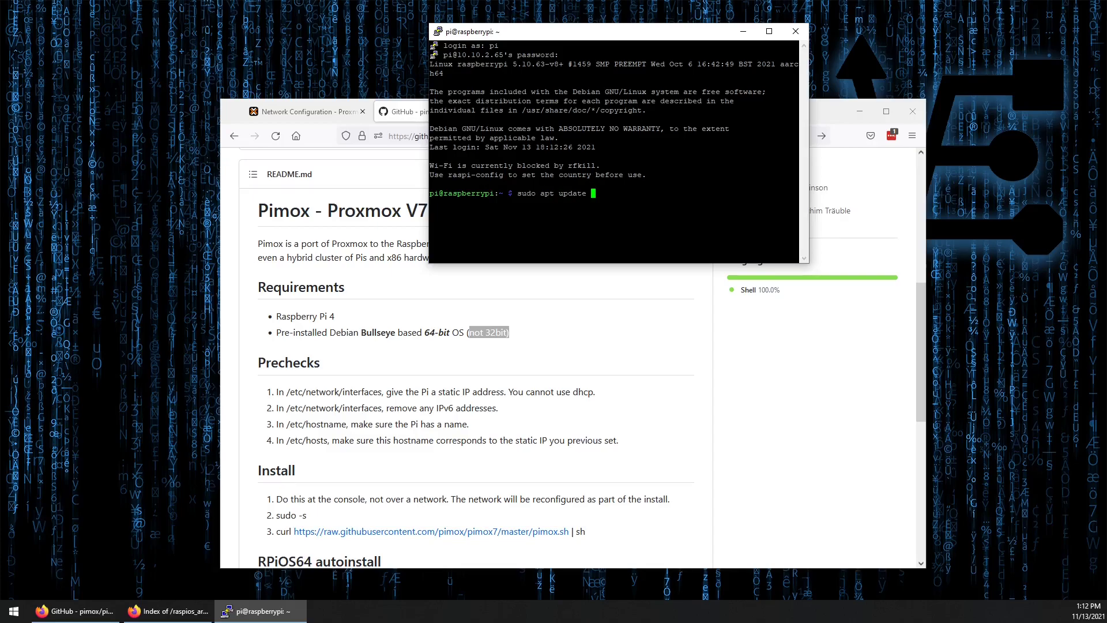
type("&& sudo")
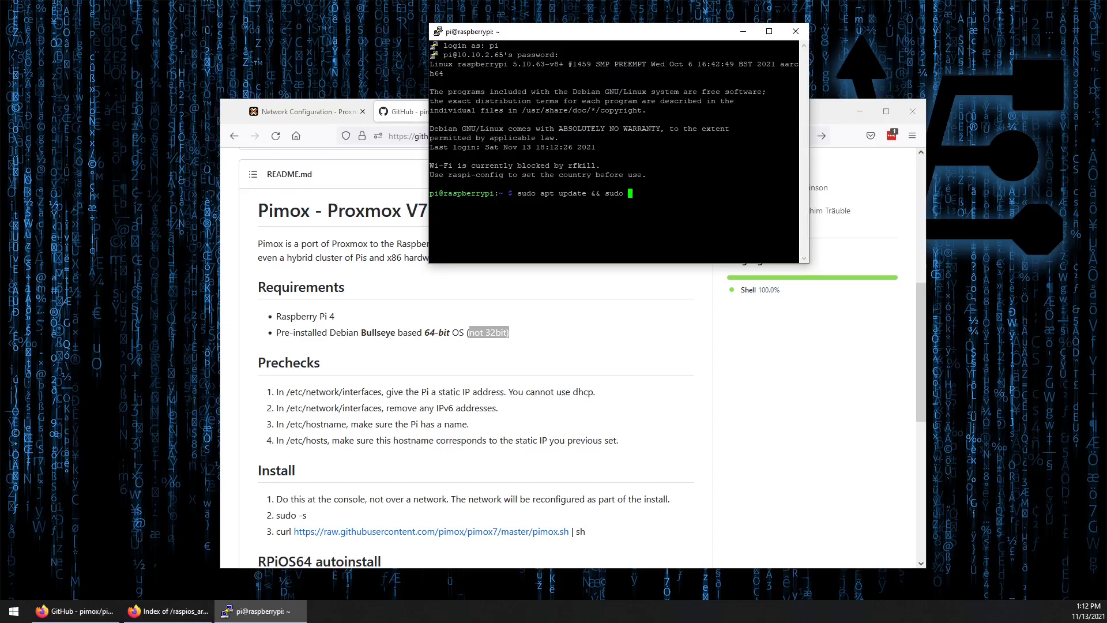
type("apt u")
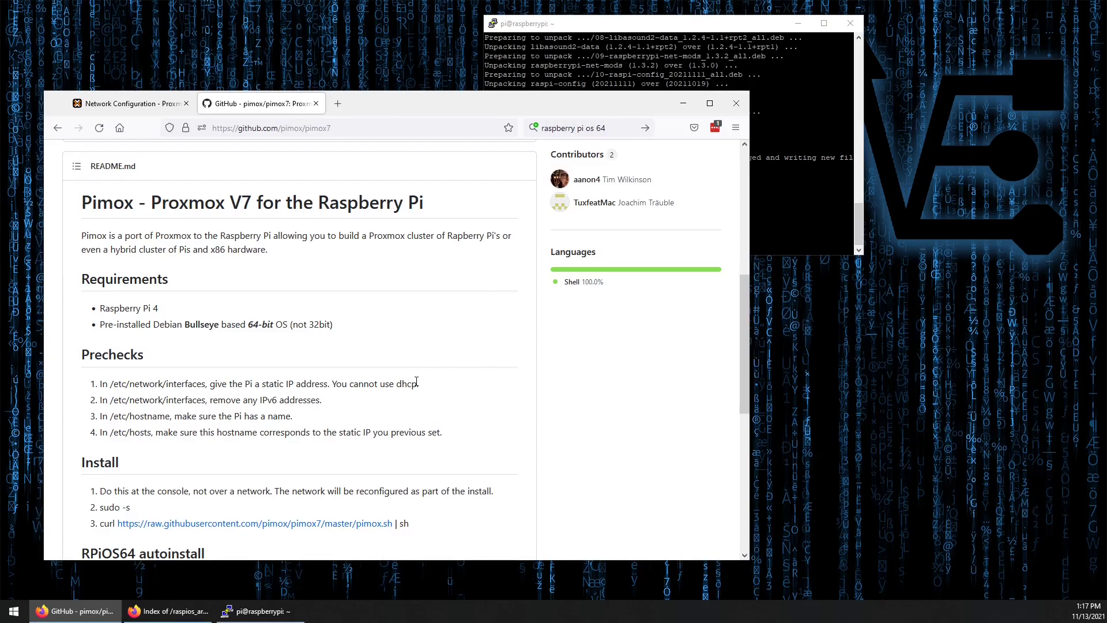
Get a root shell with 'sudo -s' and copy the README's RPiOS64autoinstall.sh curl command
scroll("down", 3)
type("sudo")
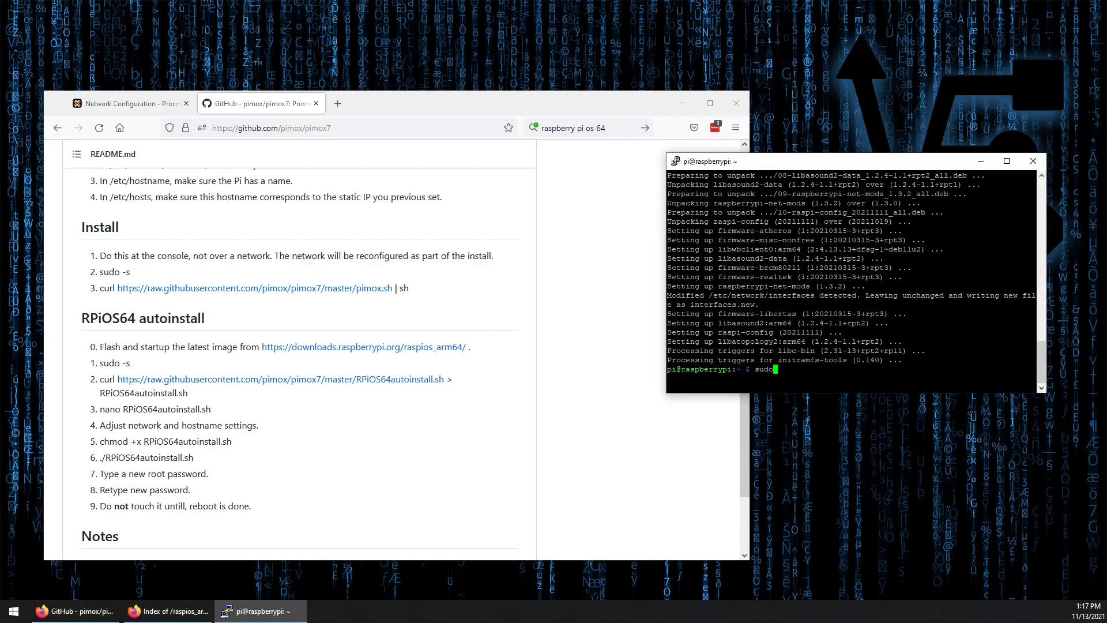
type("-s")
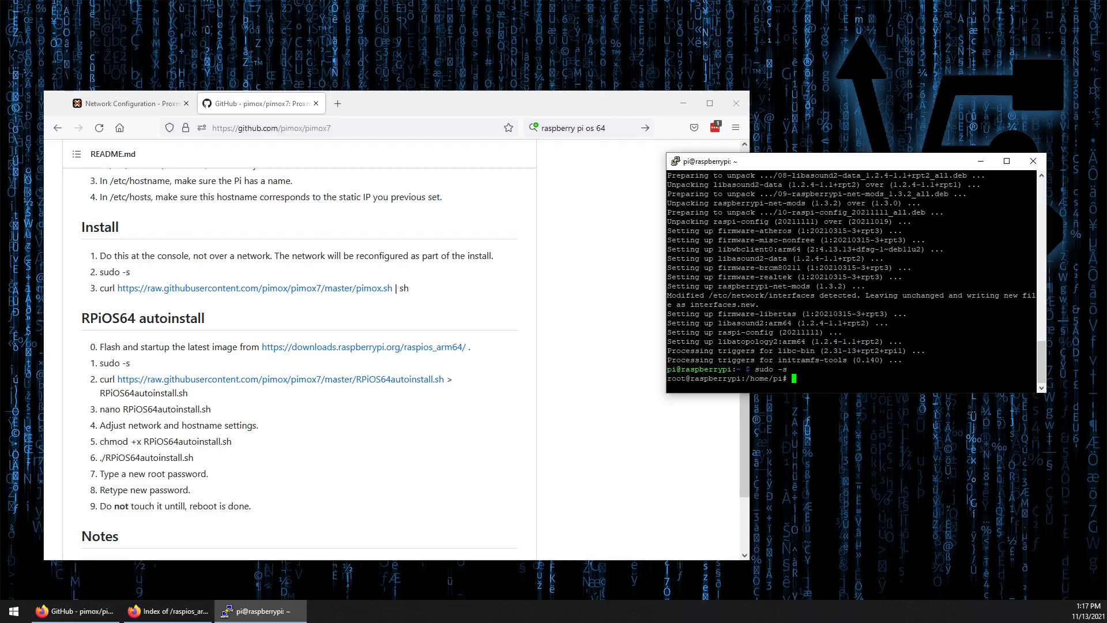
right_click(275, 380)
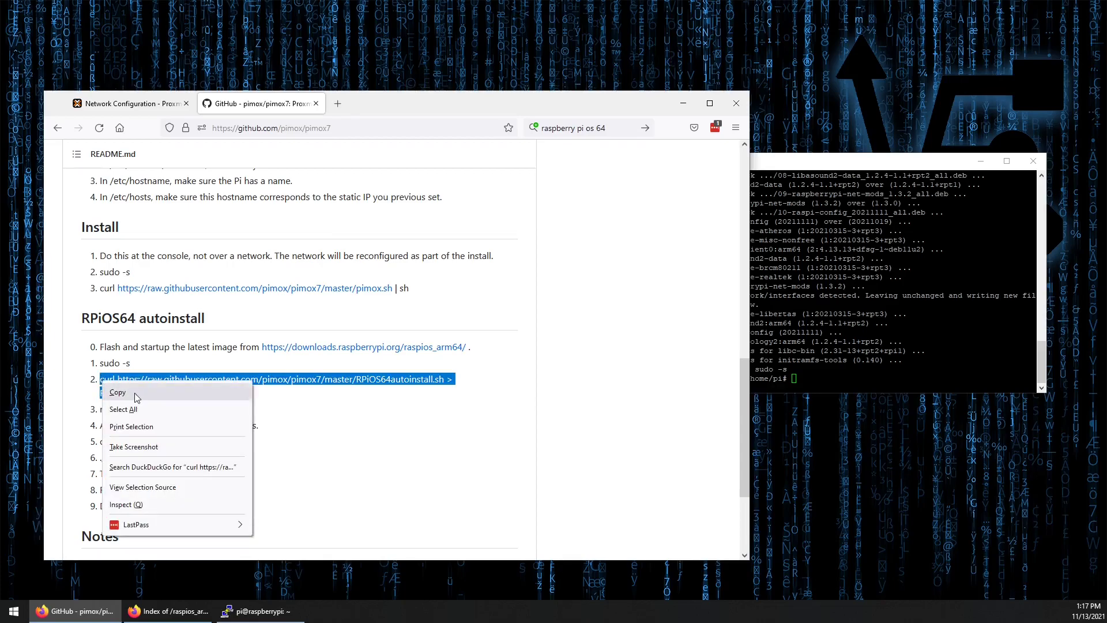
left_click(118, 392)
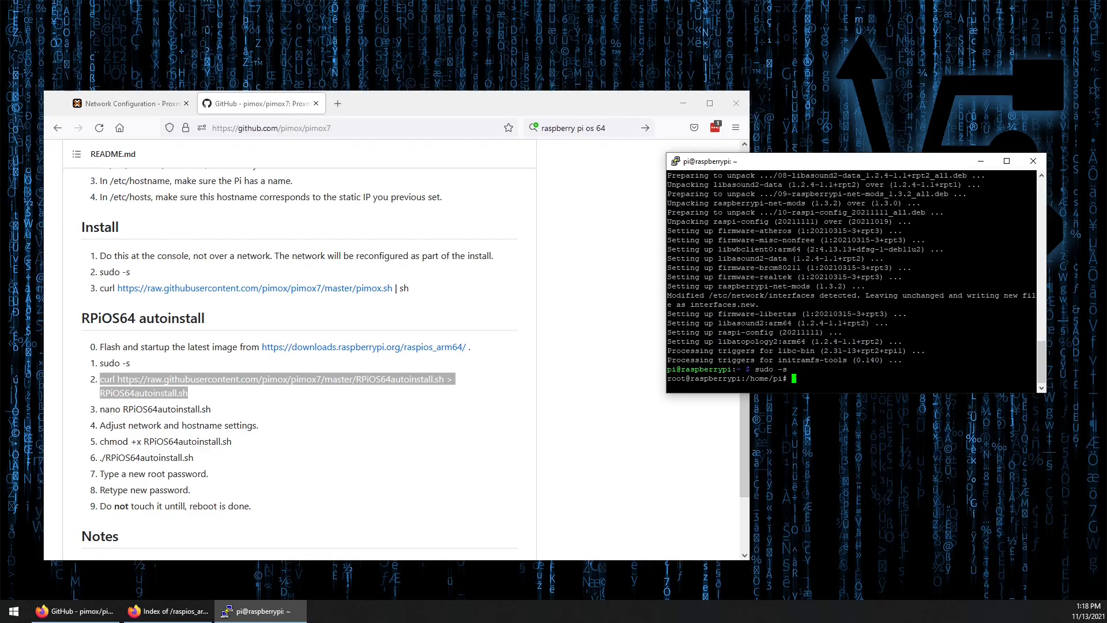
Download RPiOS64autoinstall.sh with curl, open it in nano and start entering the 10.10 static IP
type("curl https://raw.githubusercontent.com/pimox/pimox7/master/RPiOS64autoinstall.sh > RPiOS64autoinstall.sh")
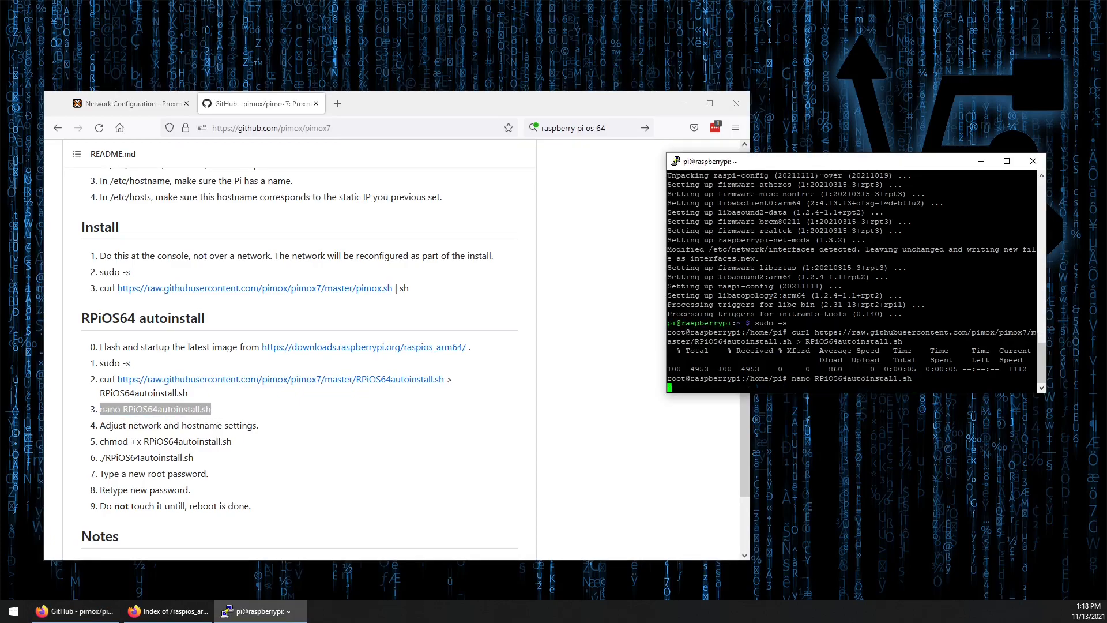
key("Return")
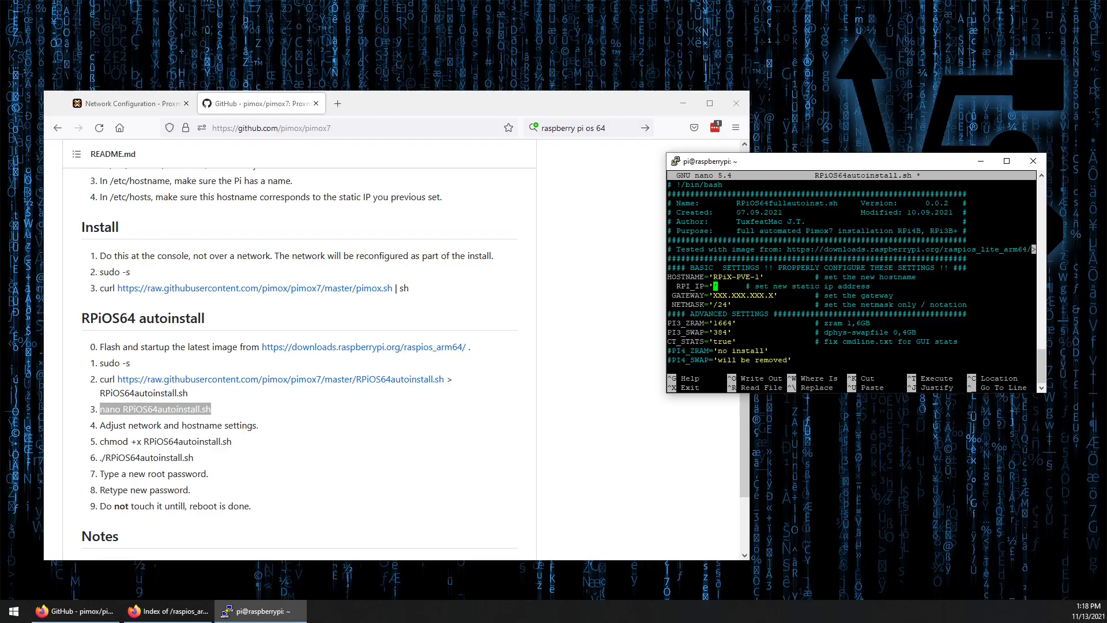
type("10.10.2.164")
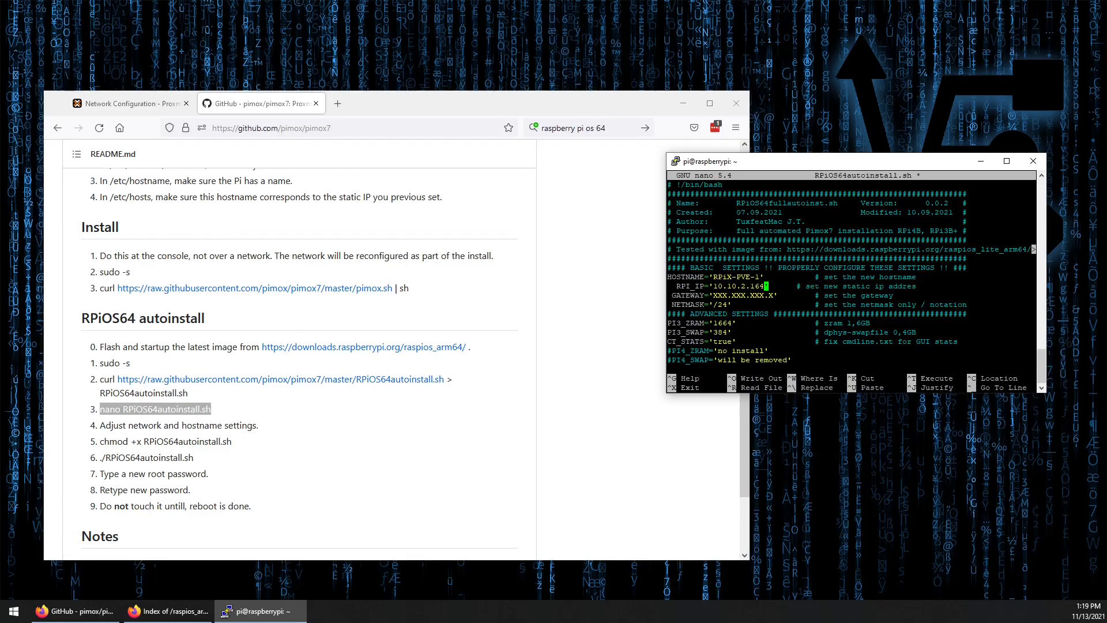
Replace the GATEWAY placeholder with 10.10.2.1 in the nano autoinstall script
key("Down")
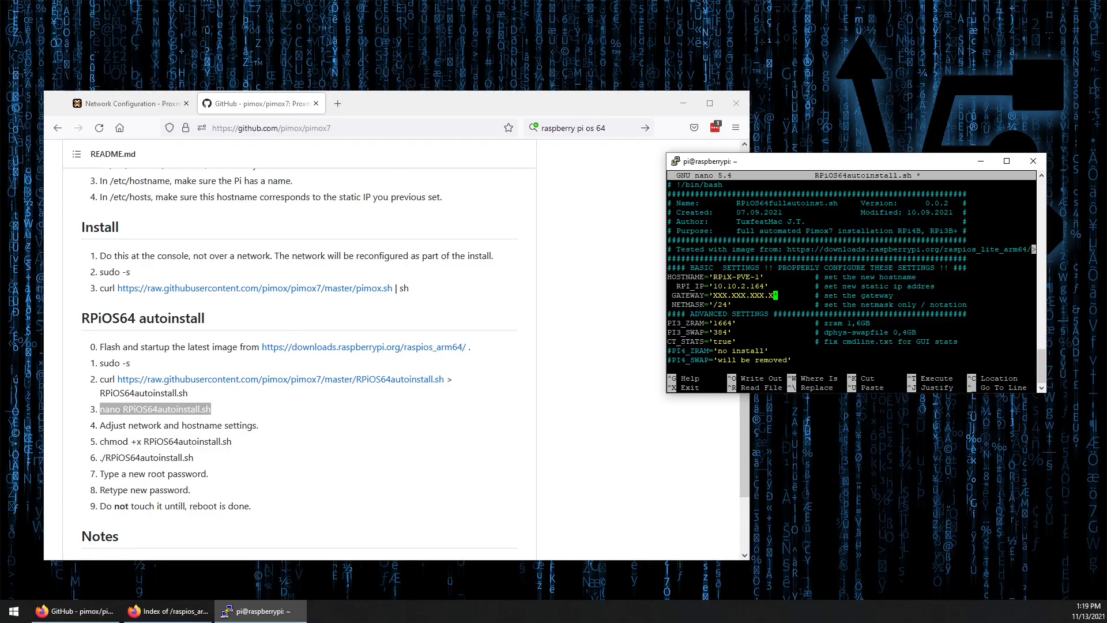
key("BackSpace")
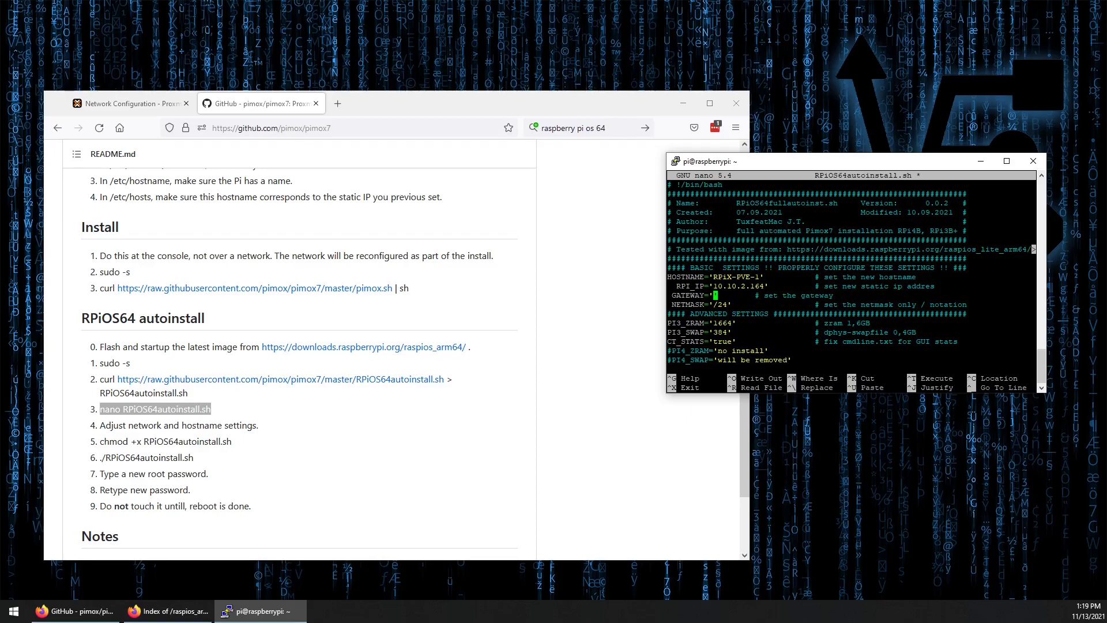
type("10.10.2.1")
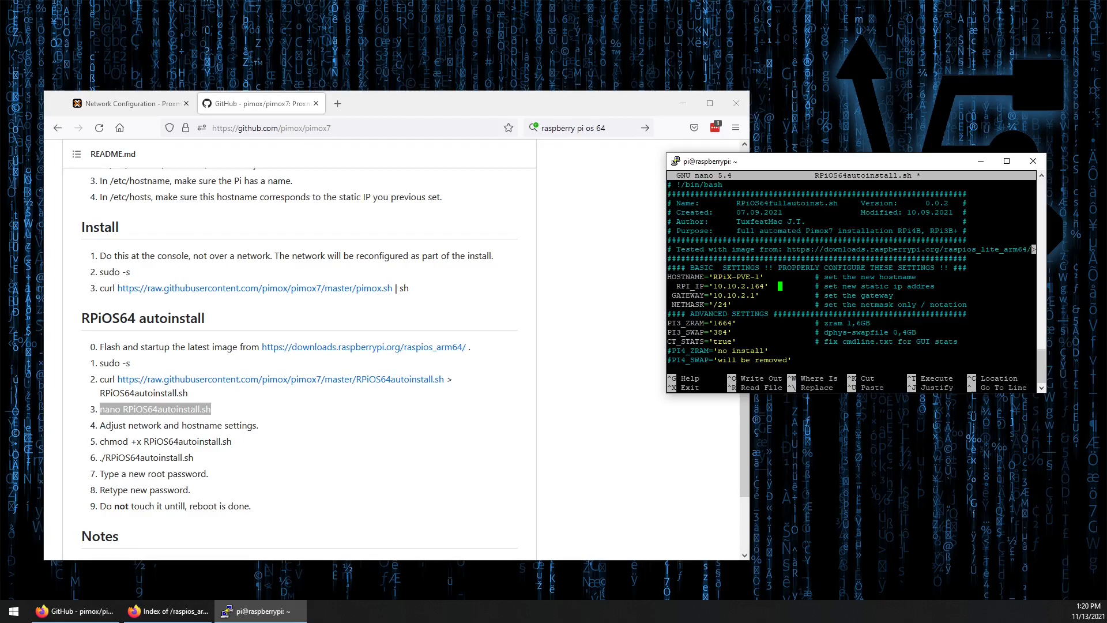
Save RPiOS64autoinstall.sh under the same name and exit nano
key("ctrl+x")
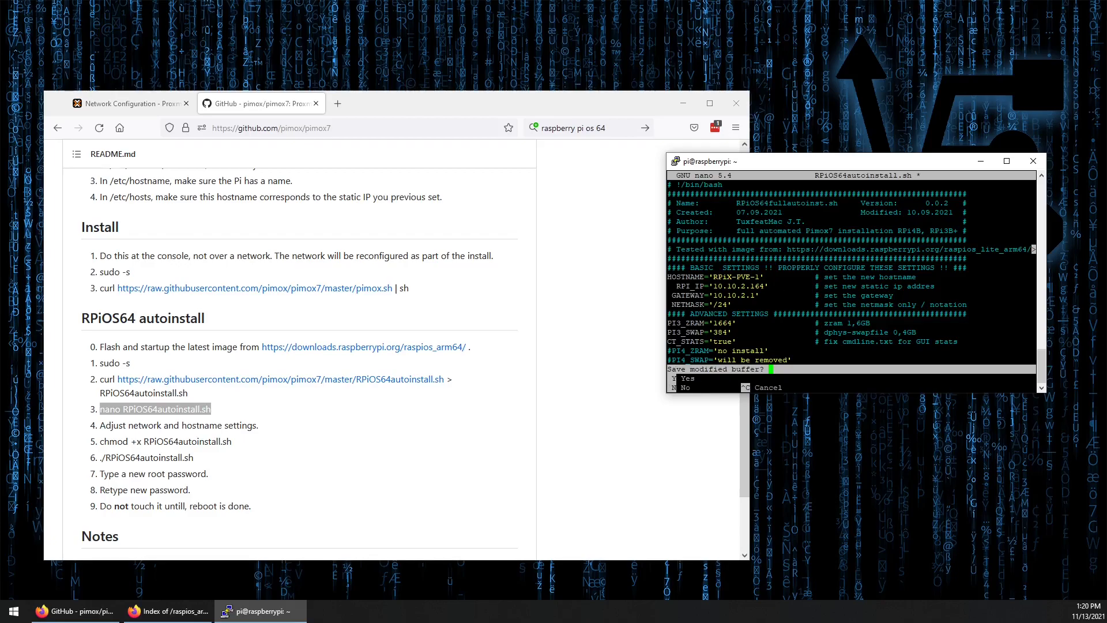
left_click(686, 378)
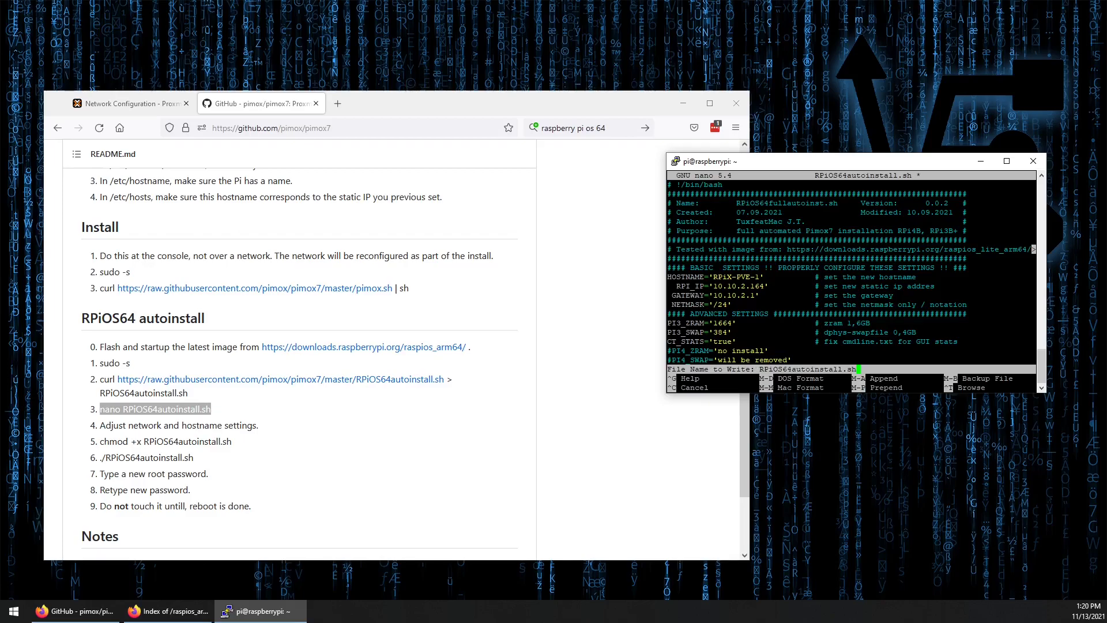
key("Enter")
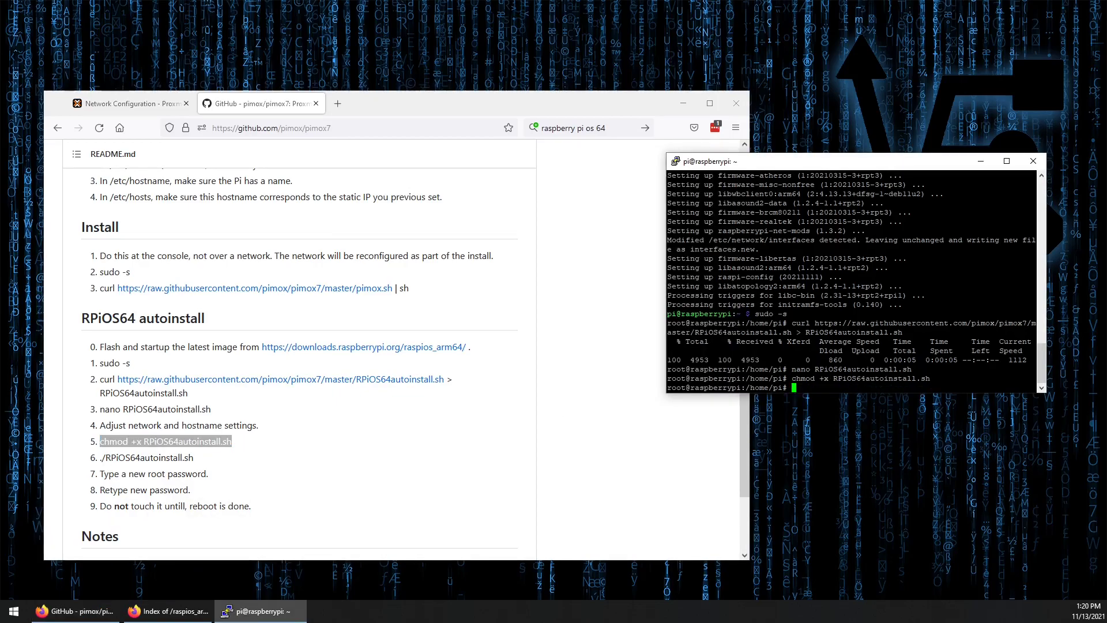
Run ./RPiOS64autoinstall.sh to install Pimox and reboot the Pi
type("./RPiOS64autoinstall.sh")
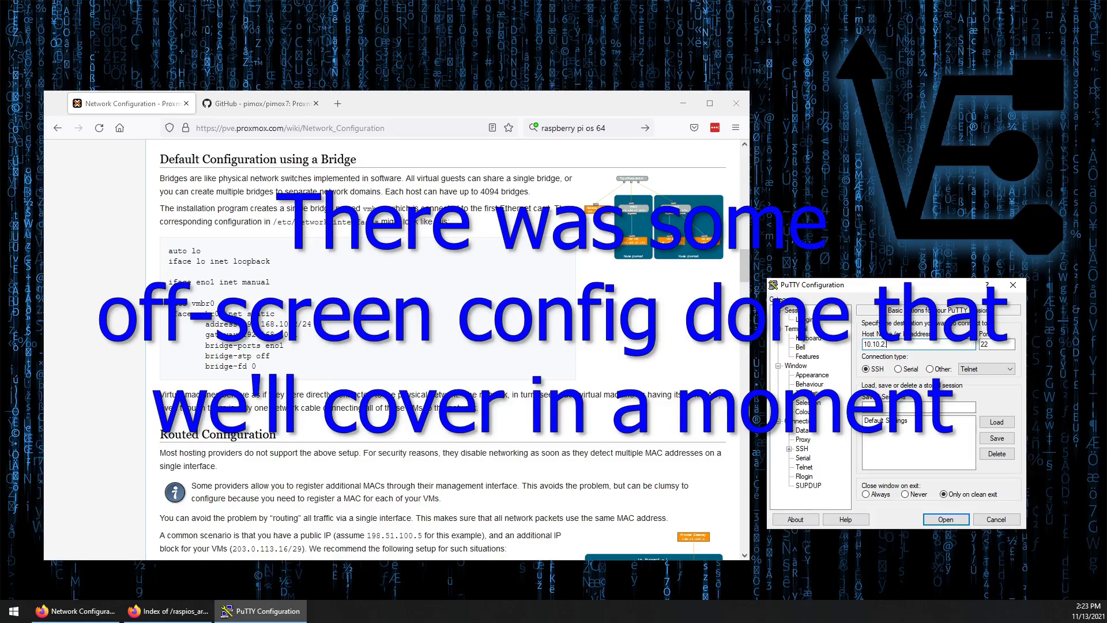
Start the SSH session to the Pi at 10.10.2.164 and log in as pi
left_click(946, 519)
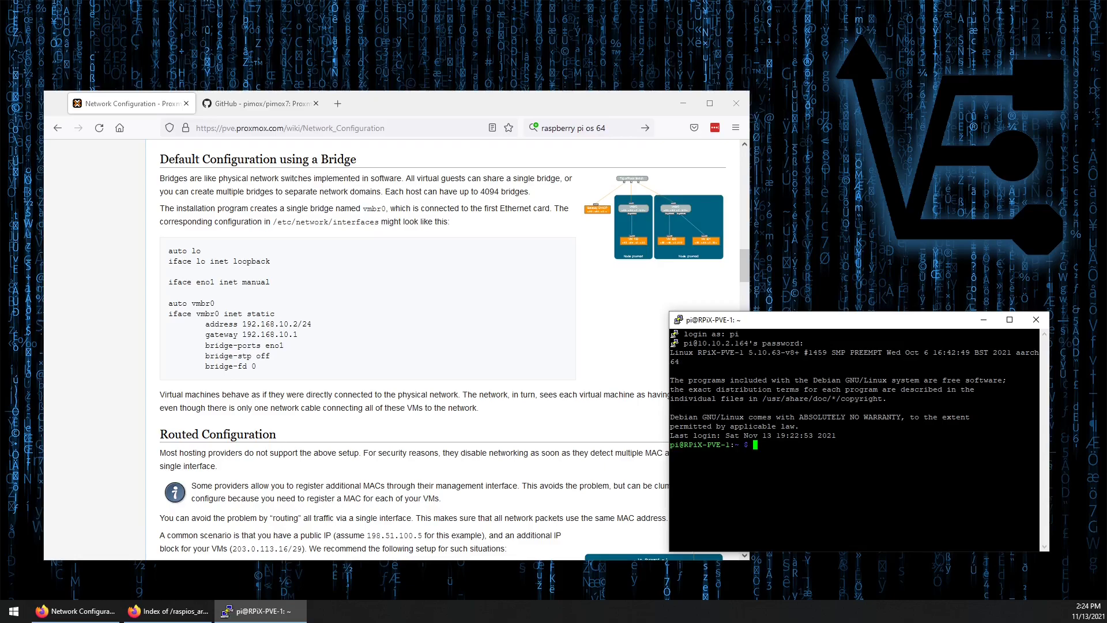
Run sudo nano /etc/network/interfaces to edit the network config as root
type("sudoi")
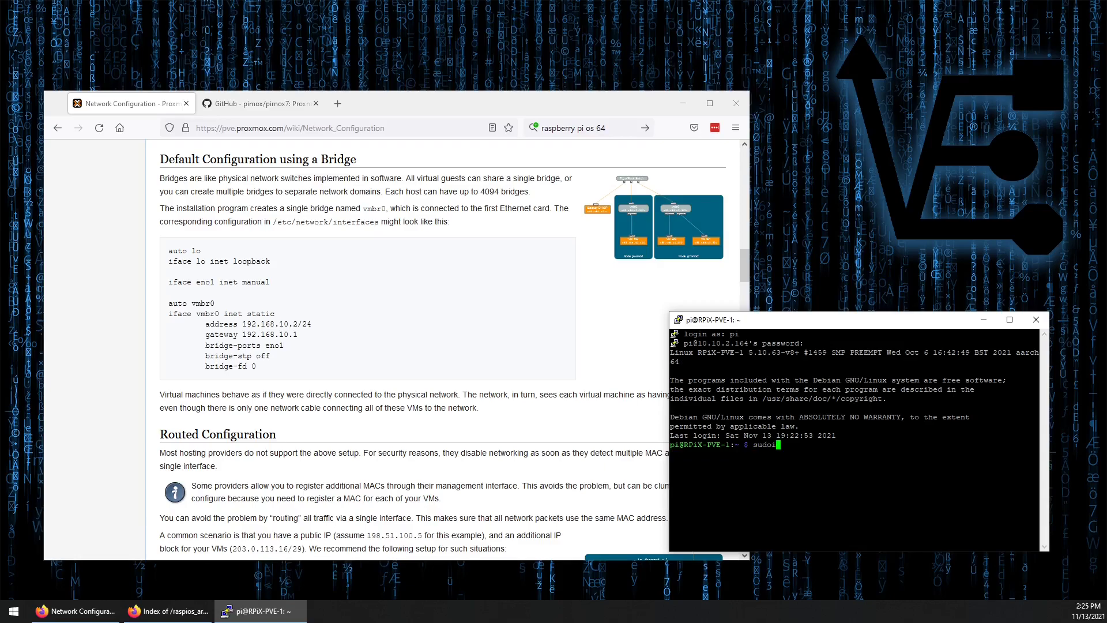
type("nano")
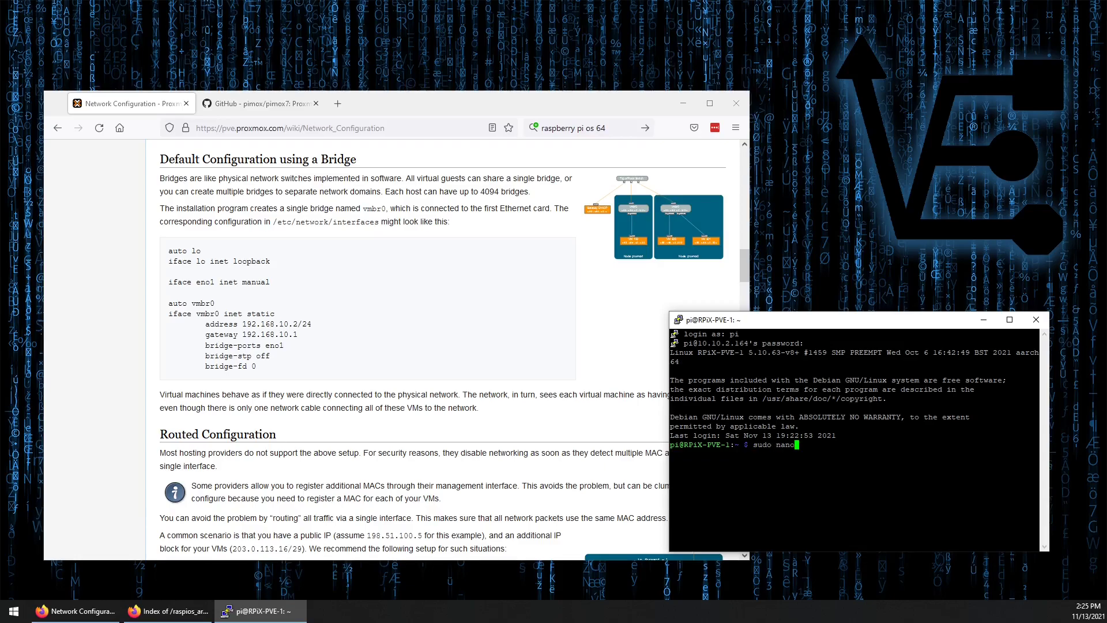
type("/etc")
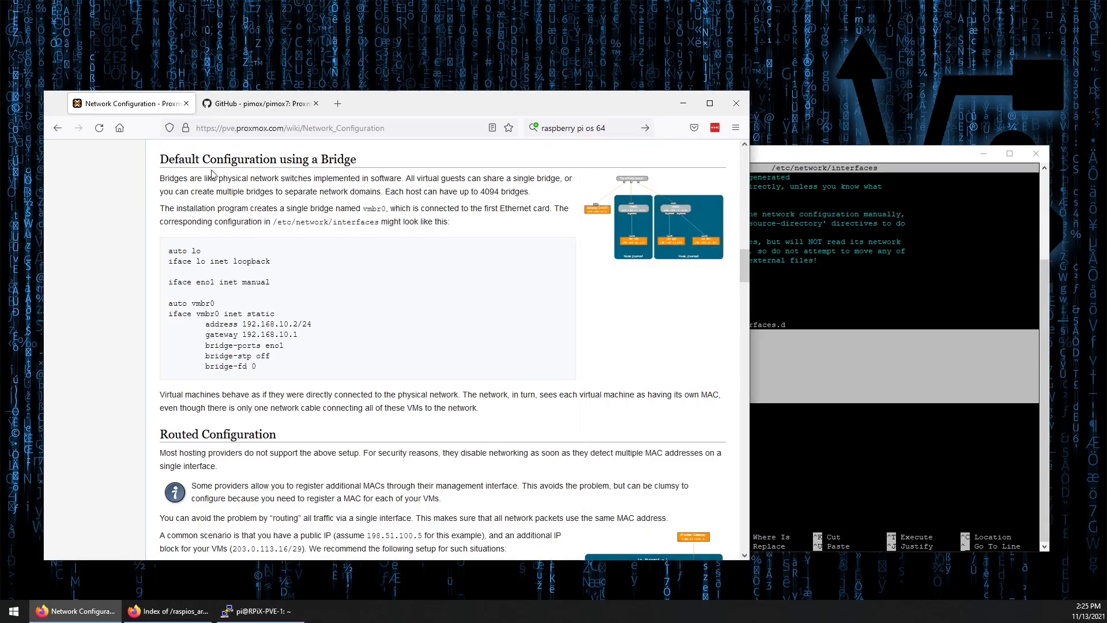
mouse_move(347, 394)
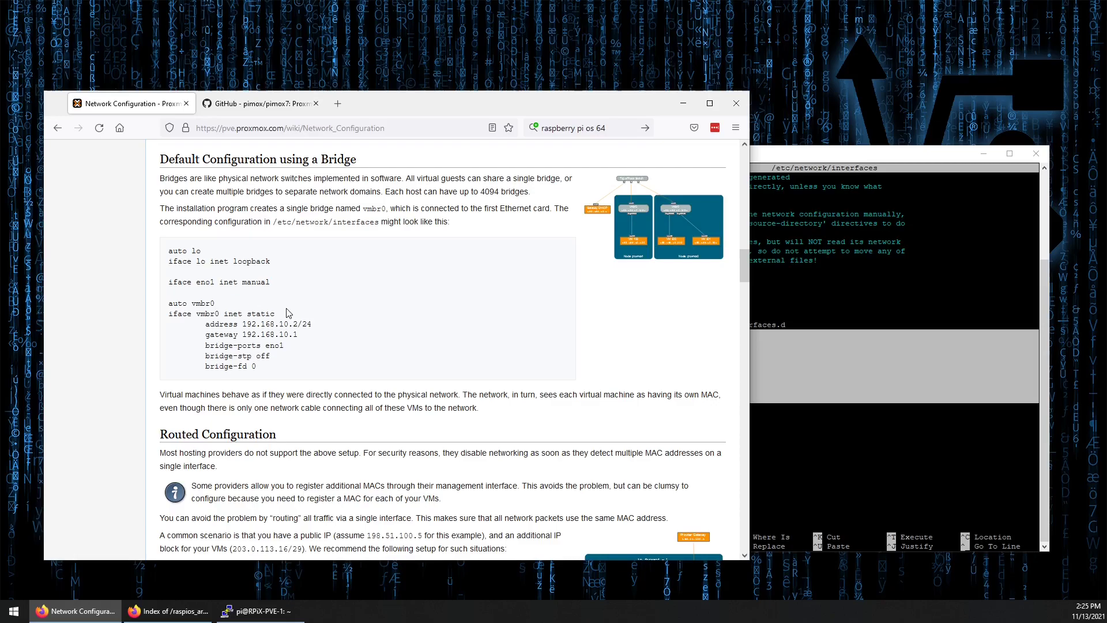
mouse_move(306, 341)
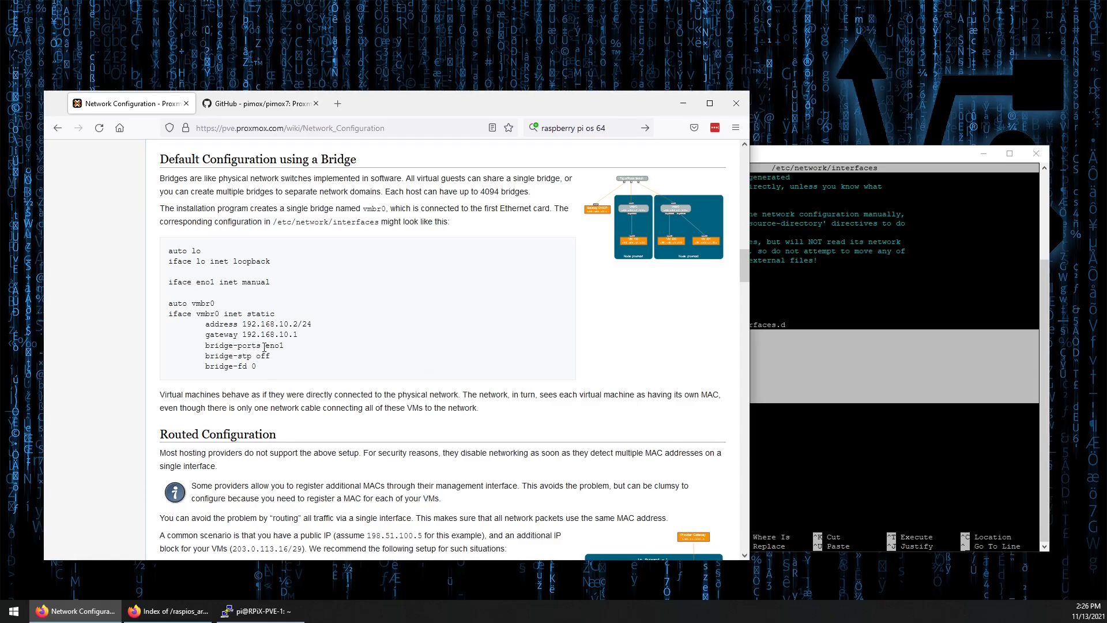
Select the eno1 bridge port name in the wiki's bridge configuration example
double_click(272, 344)
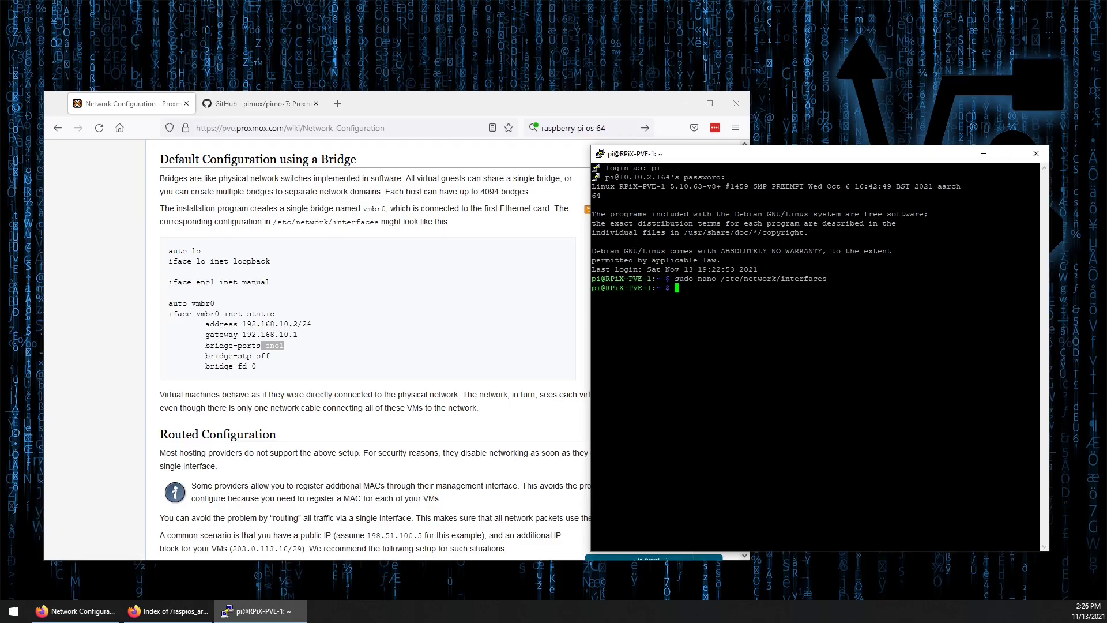
Run ip addr to list the interfaces and check the vmbr0 bridge
type("ip addr")
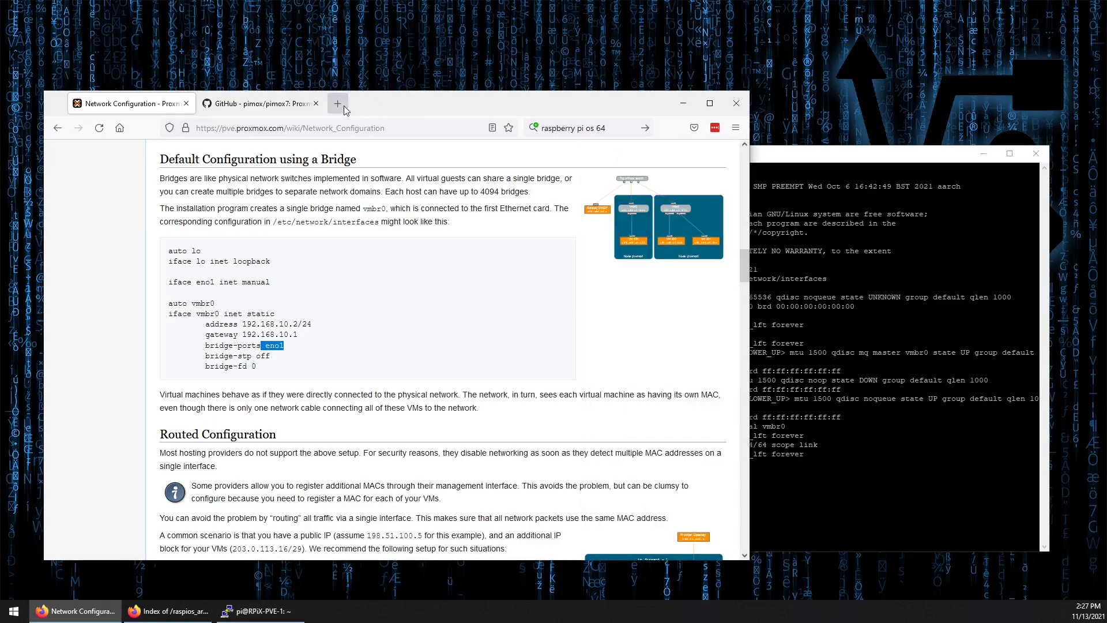
left_click(338, 103)
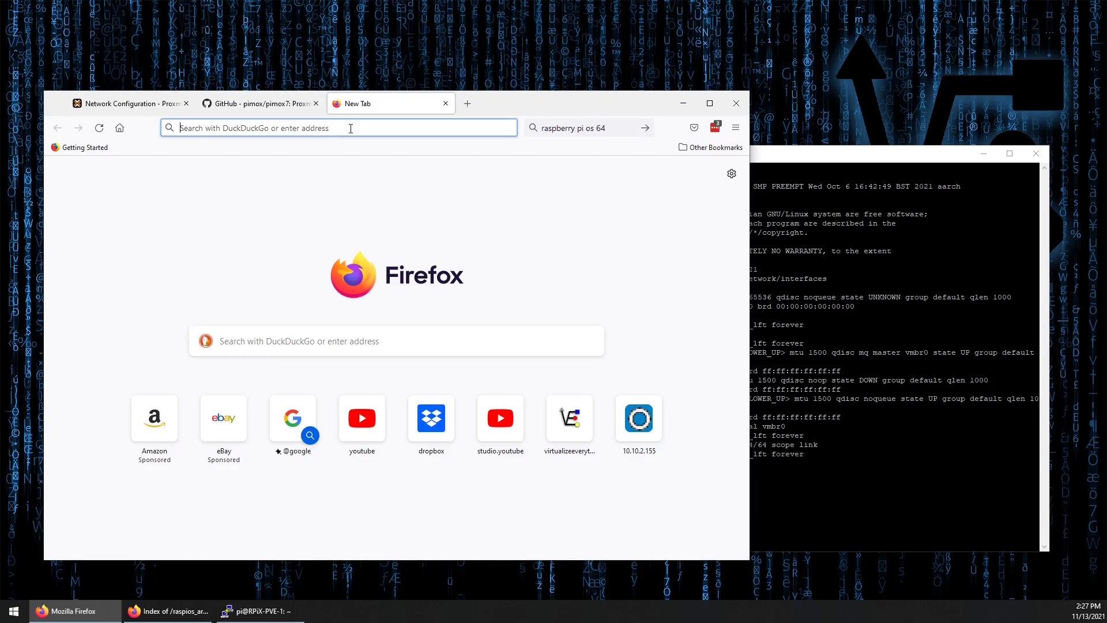
type("https://10.10.2.164")
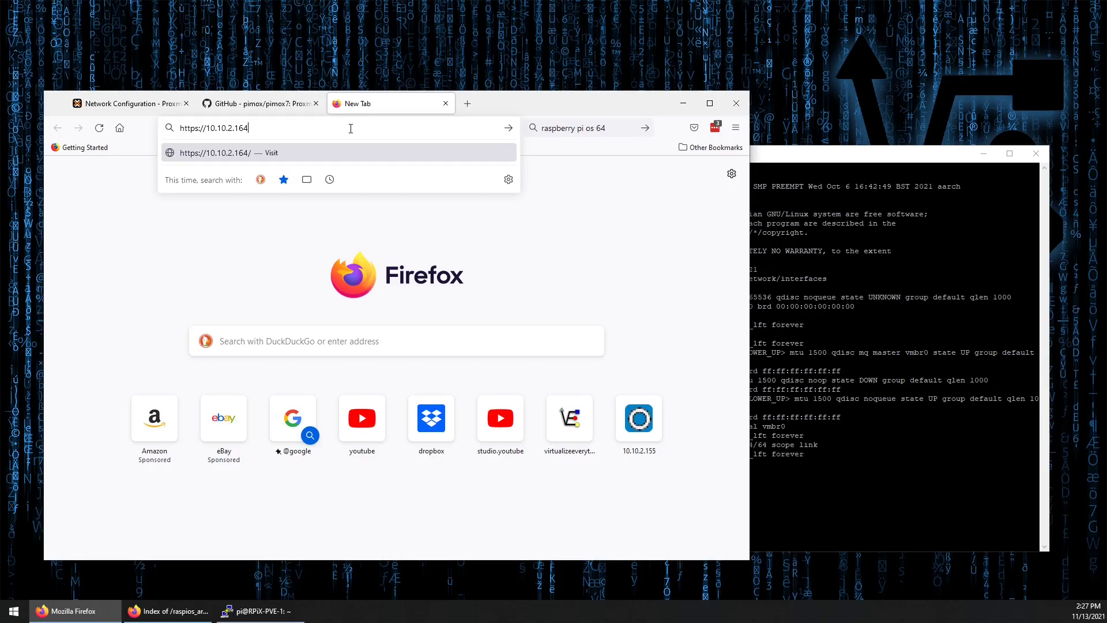
type(":")
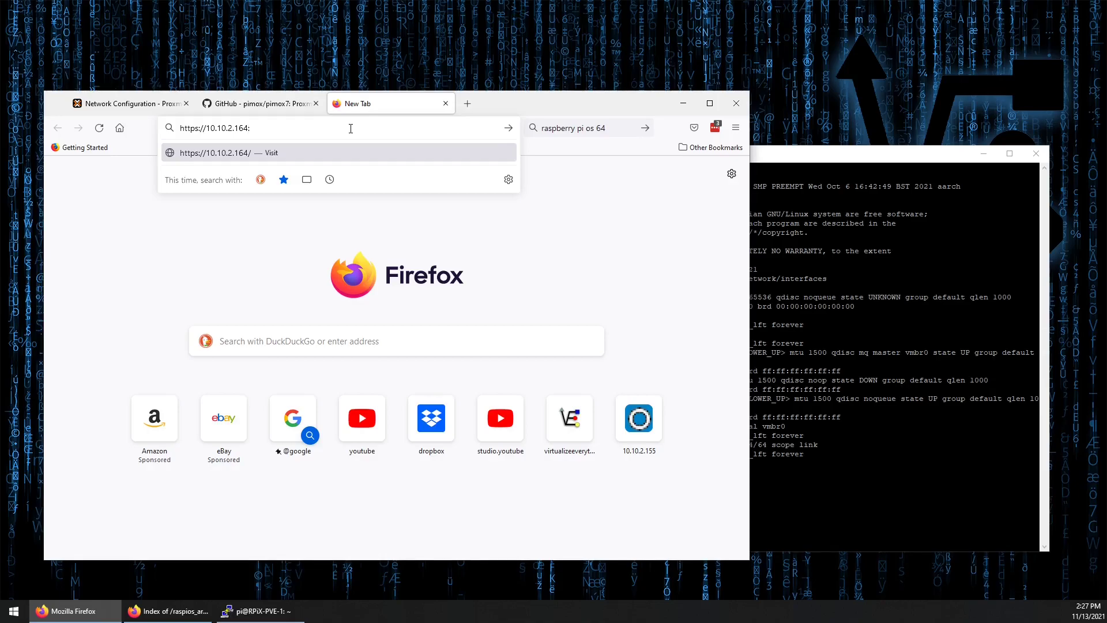
type("8006")
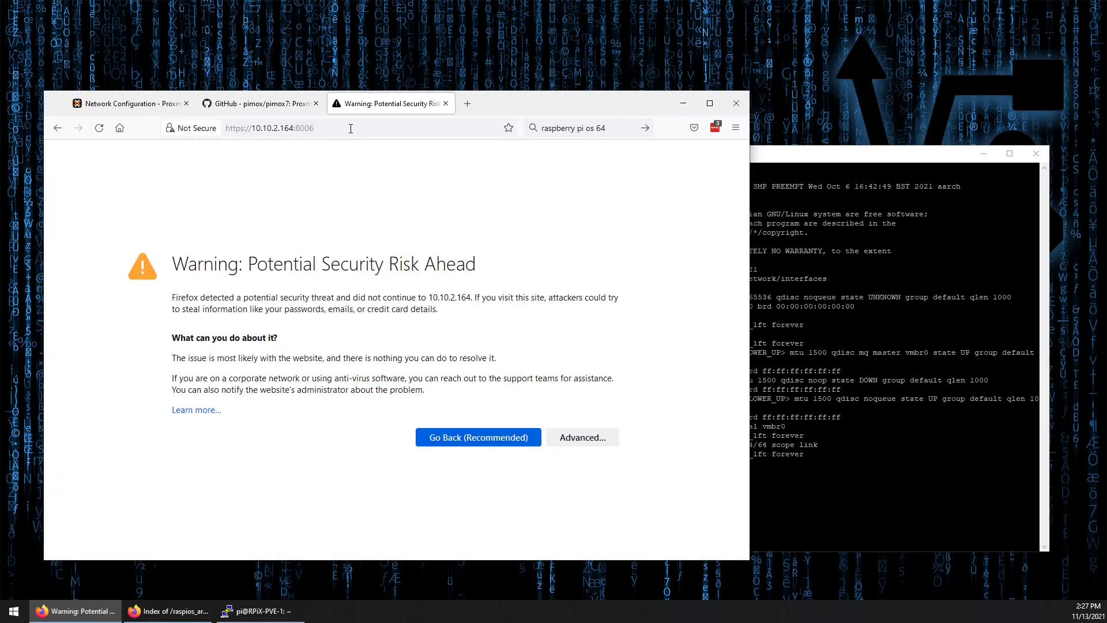
mouse_move(336, 254)
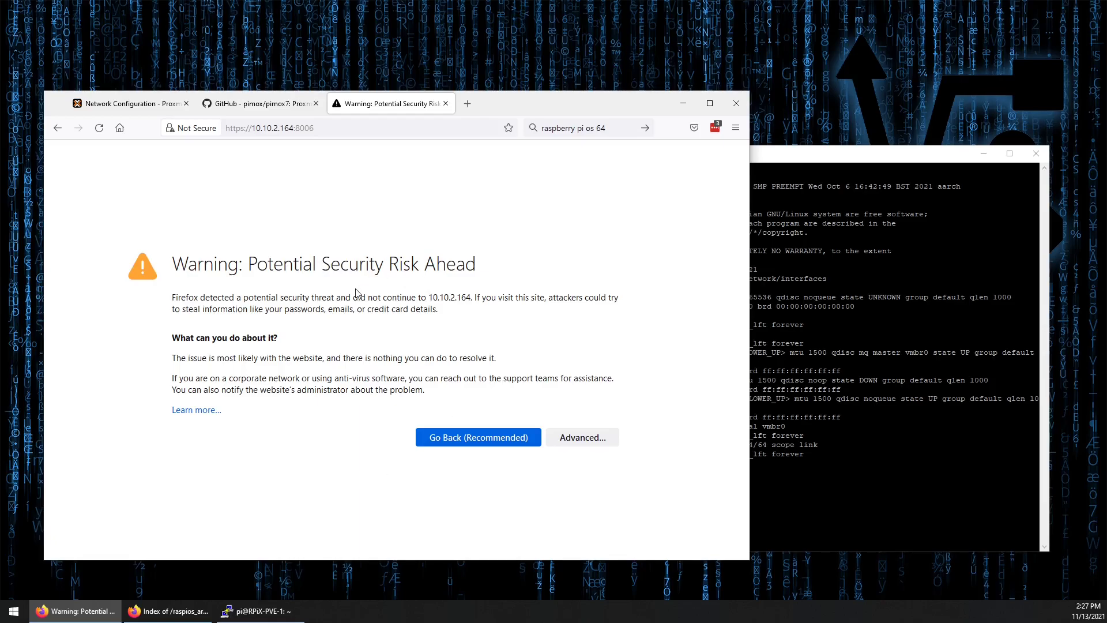
mouse_move(453, 322)
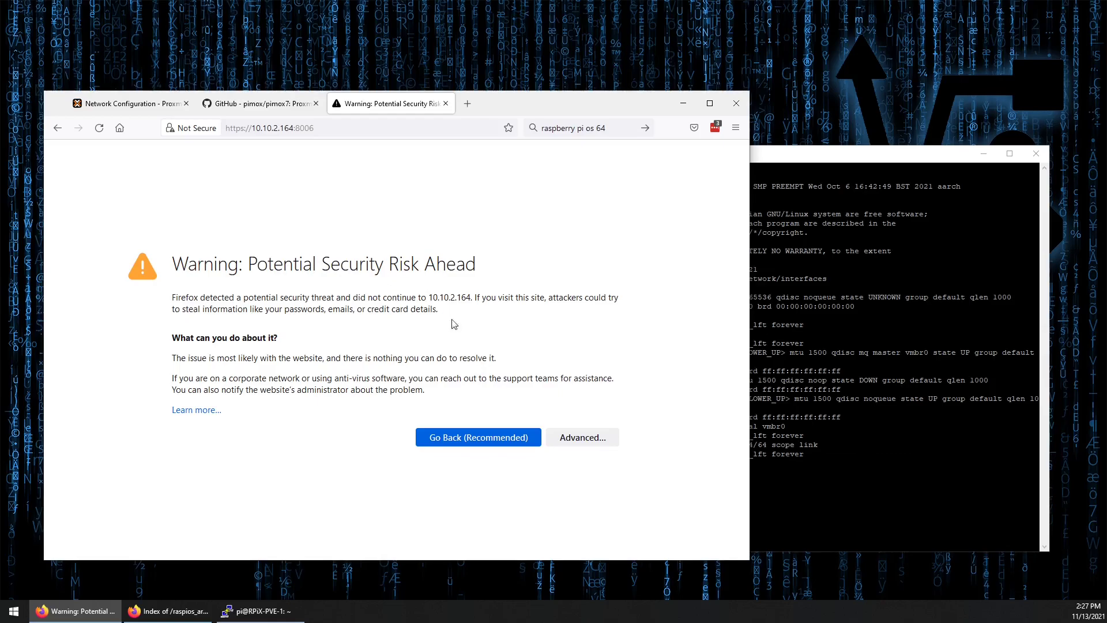
Accept the certificate risk via Advanced and continue to the Proxmox login page
left_click(581, 436)
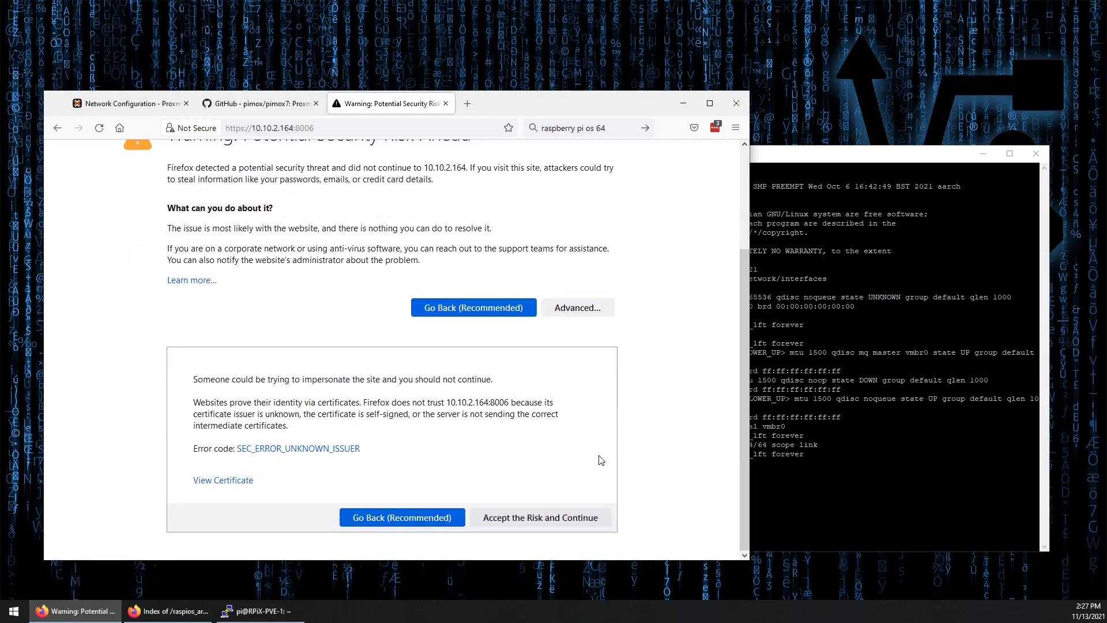
left_click(540, 517)
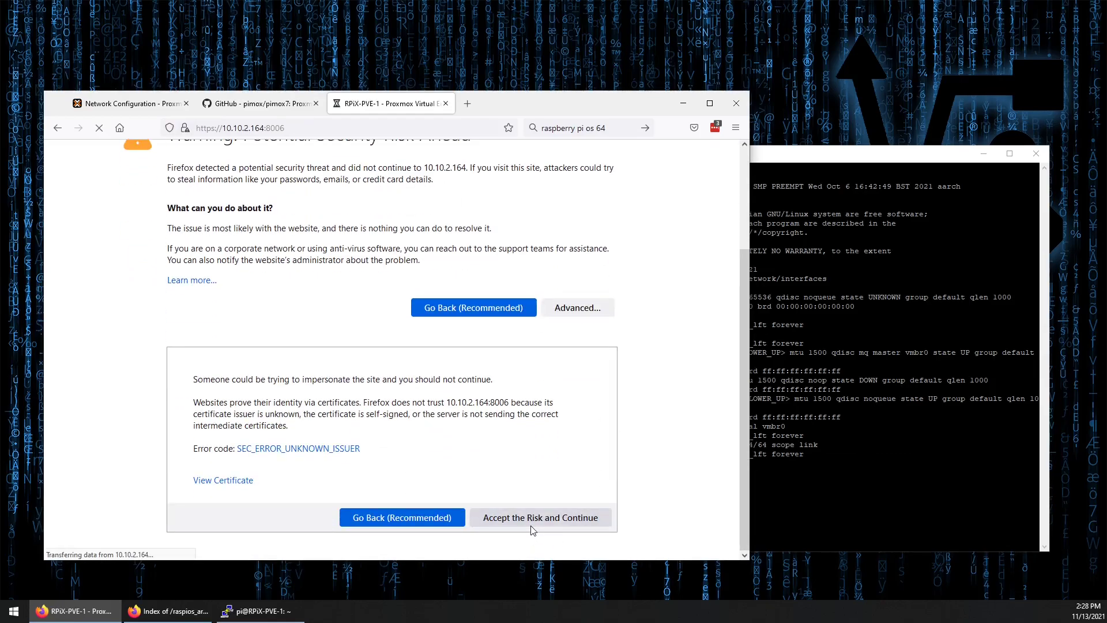
left_click(540, 517)
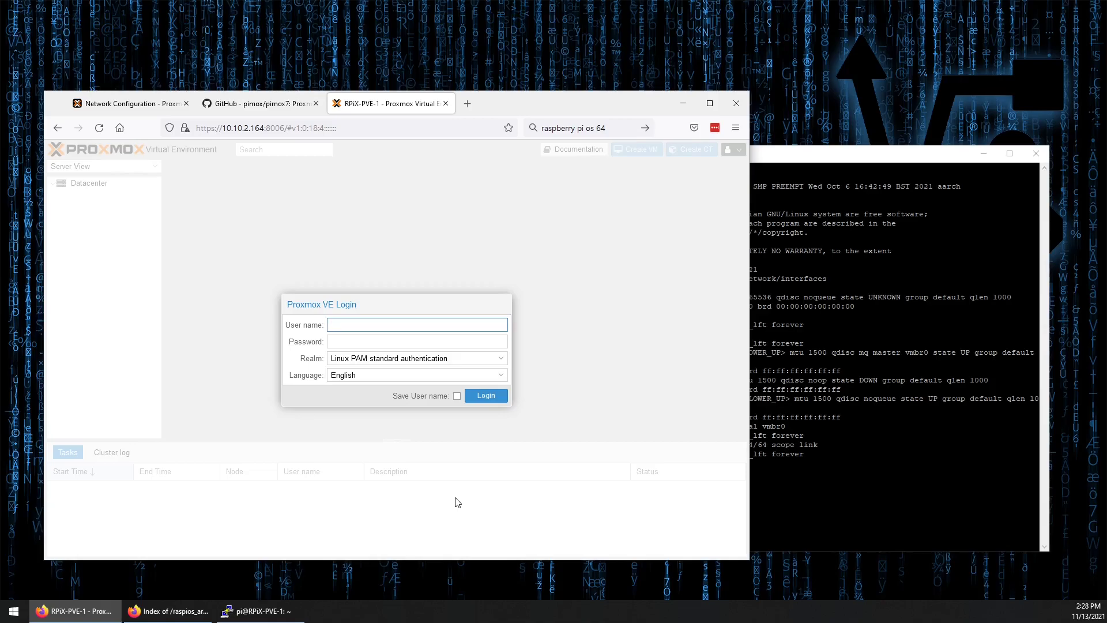
Log into Proxmox VE as root and dismiss the no-valid-subscription notice
left_click(416, 324)
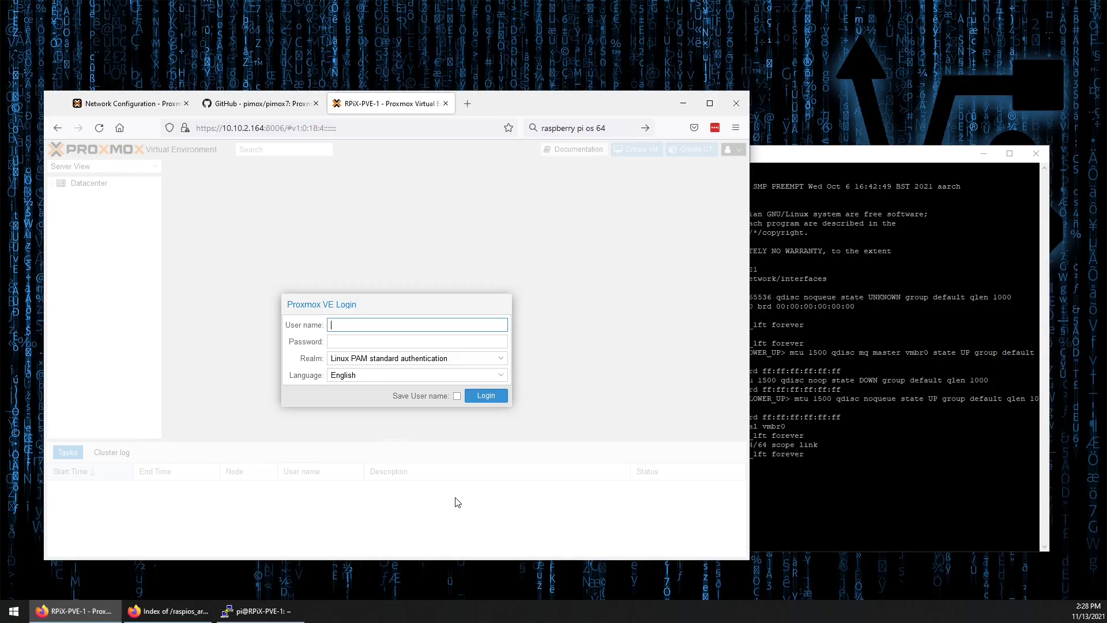
type("root")
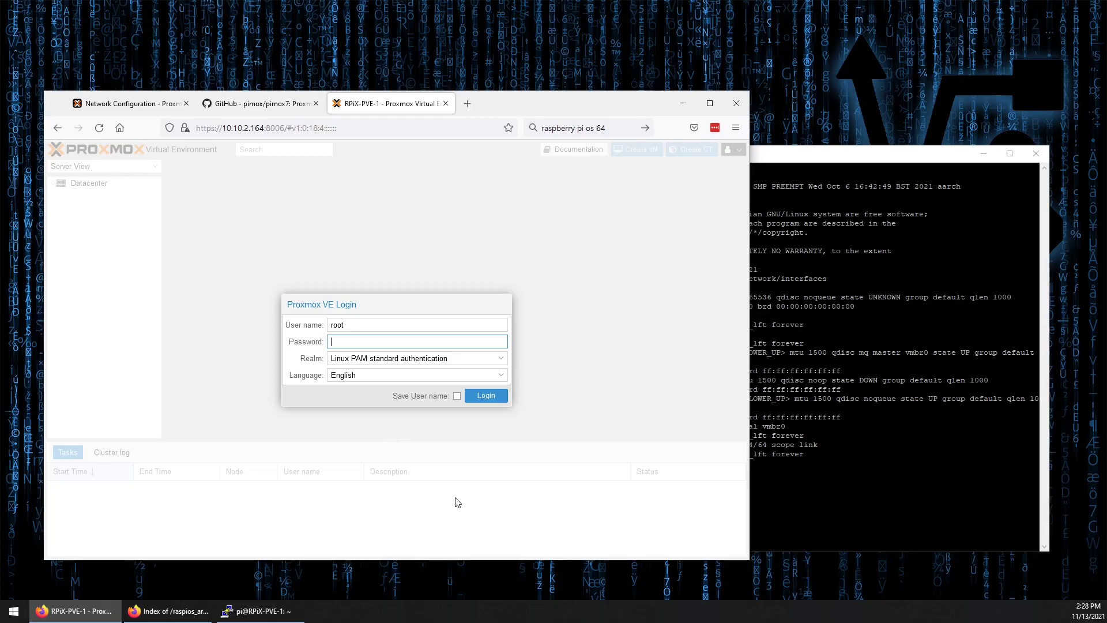
left_click(486, 396)
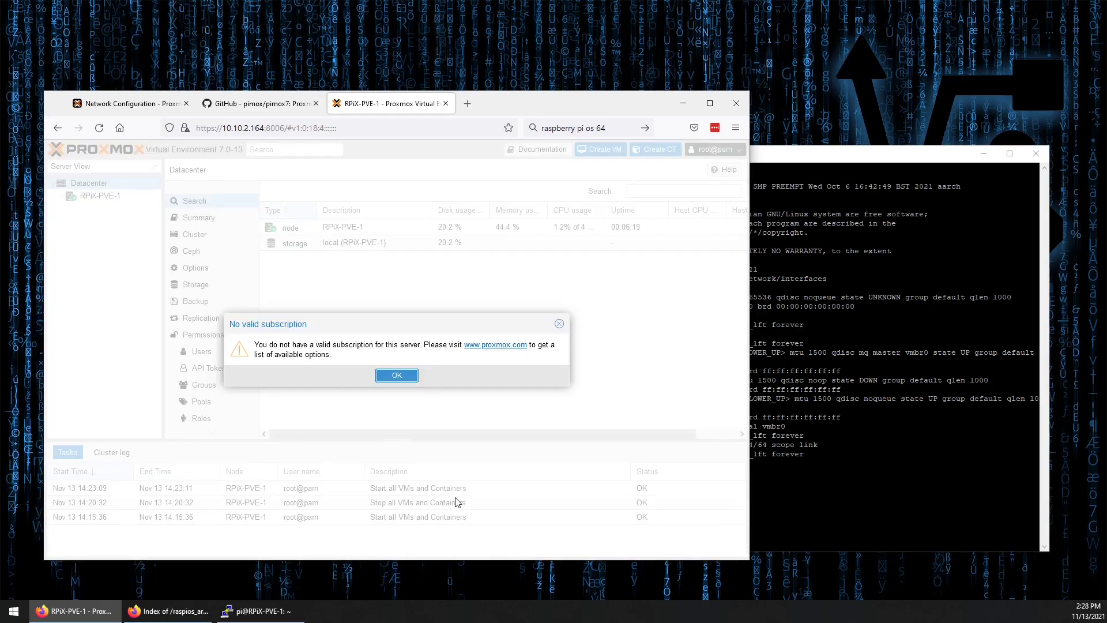
left_click(396, 375)
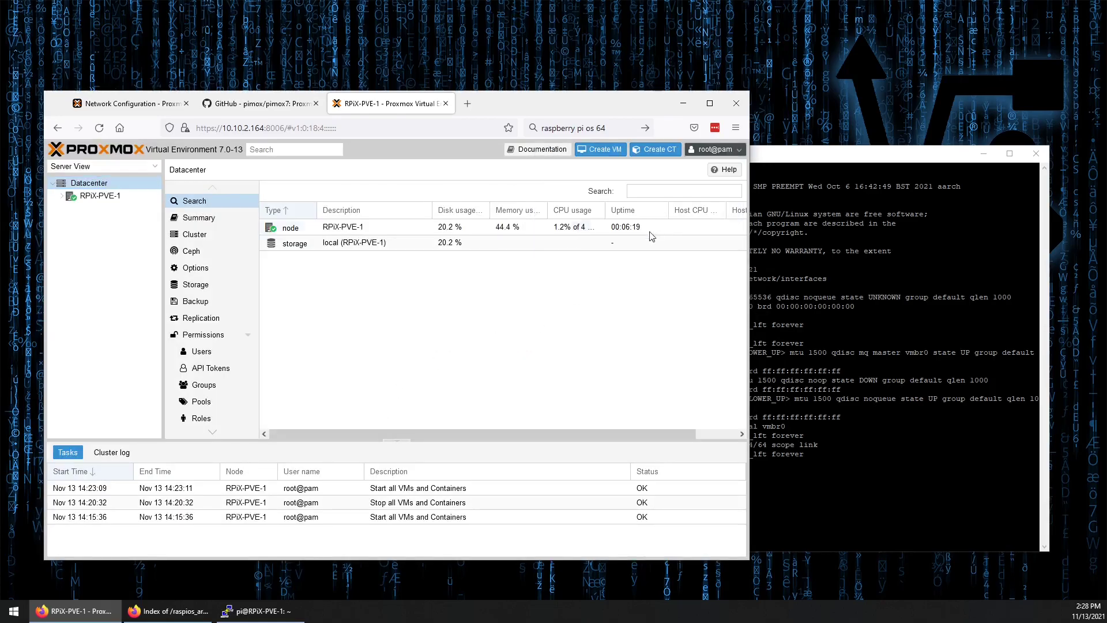